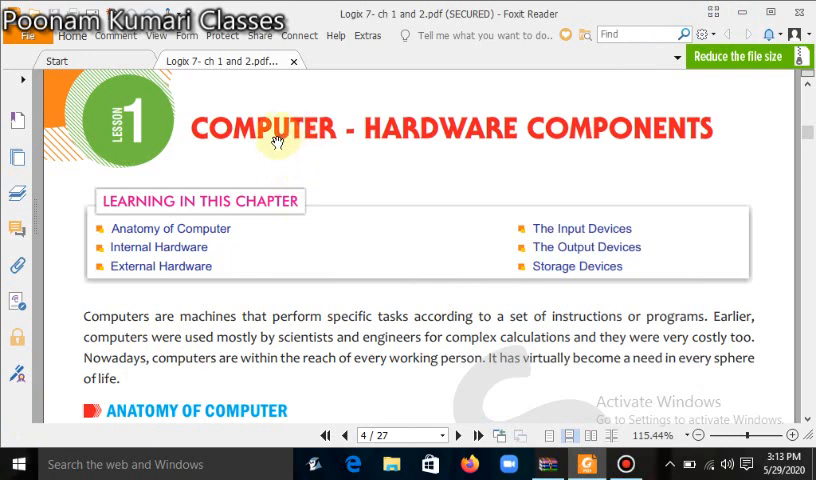
mouse_move(630, 155)
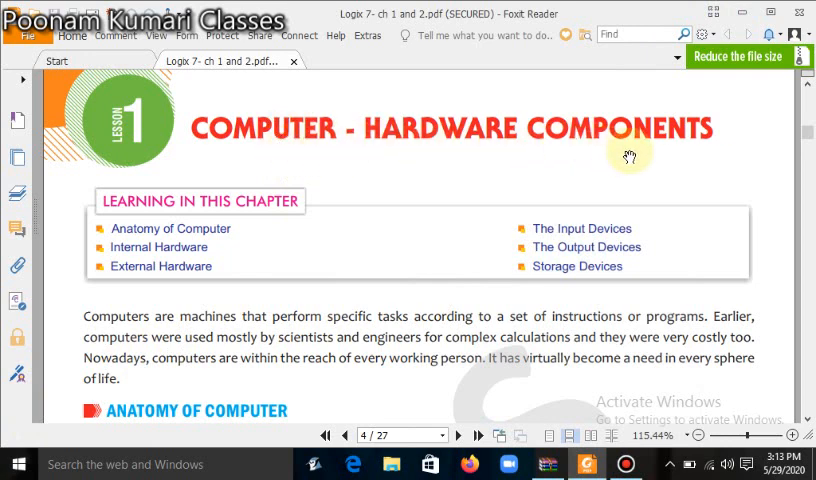
mouse_move(118, 218)
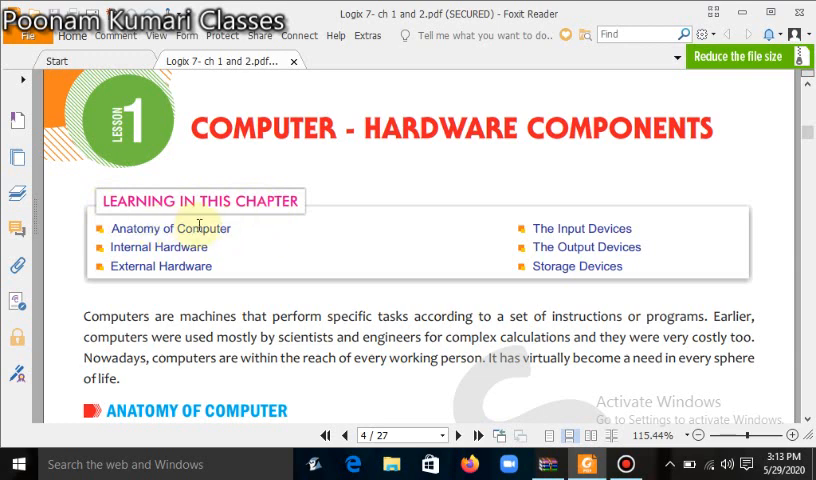
mouse_move(190, 231)
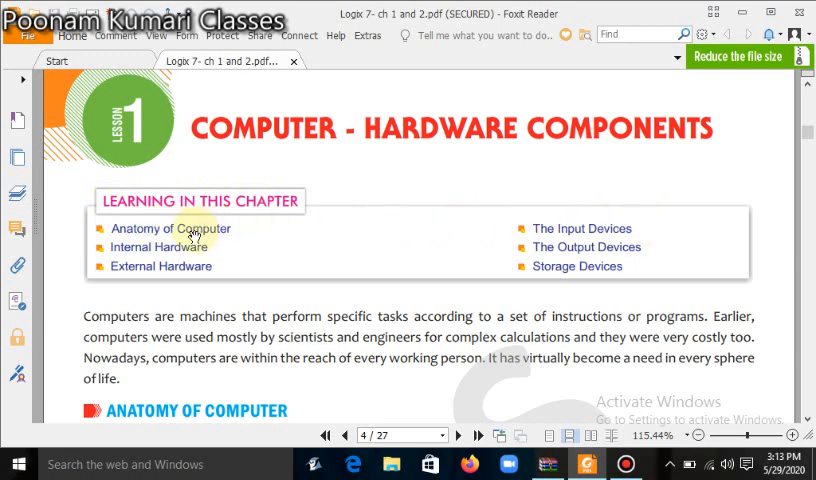
mouse_move(337, 285)
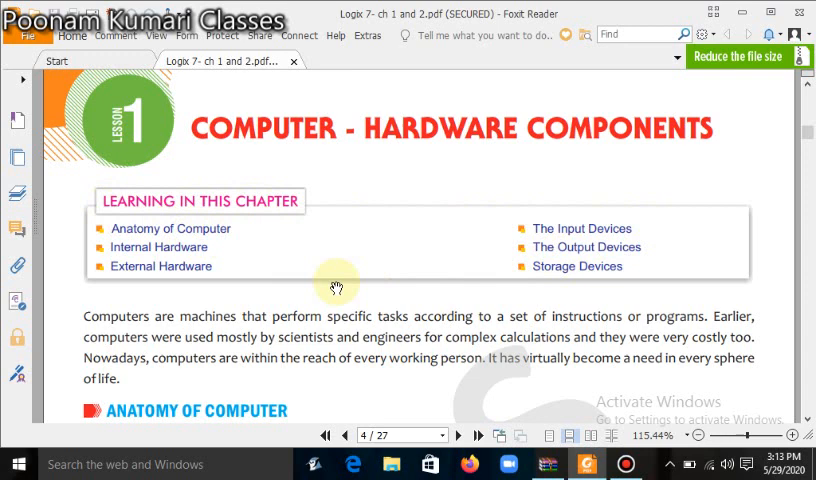
mouse_move(575, 302)
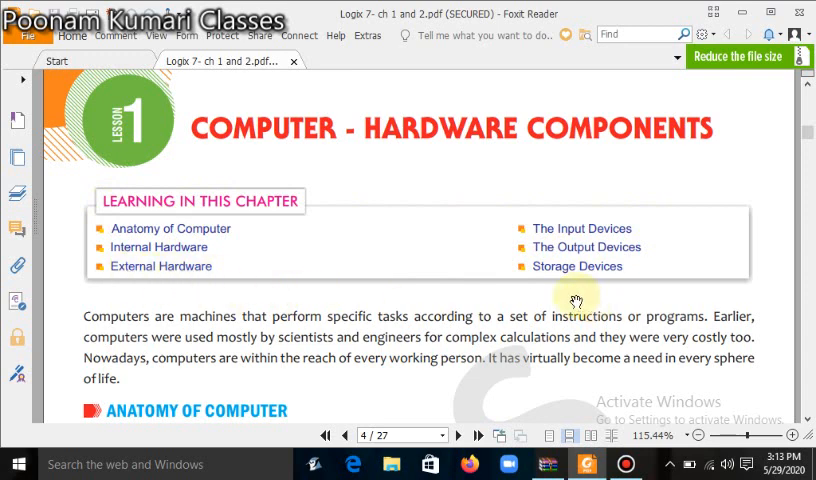
mouse_move(418, 320)
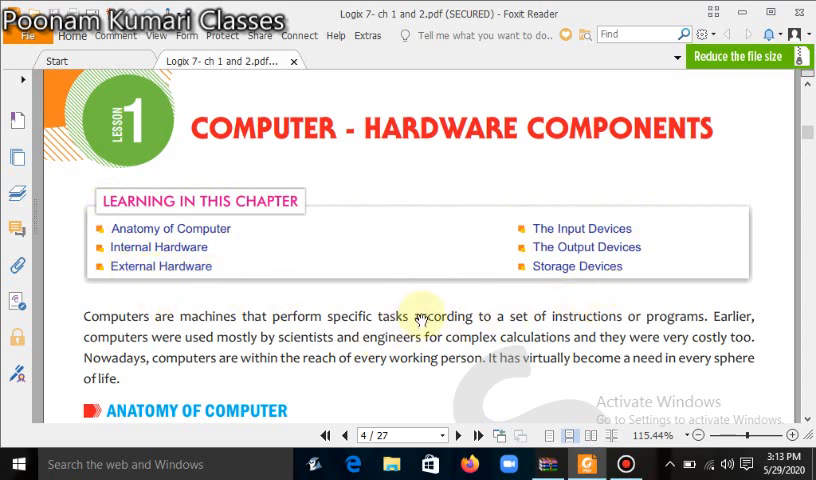
Scroll from the chapter introduction down to the Anatomy of Computer heading
scroll(down, 3)
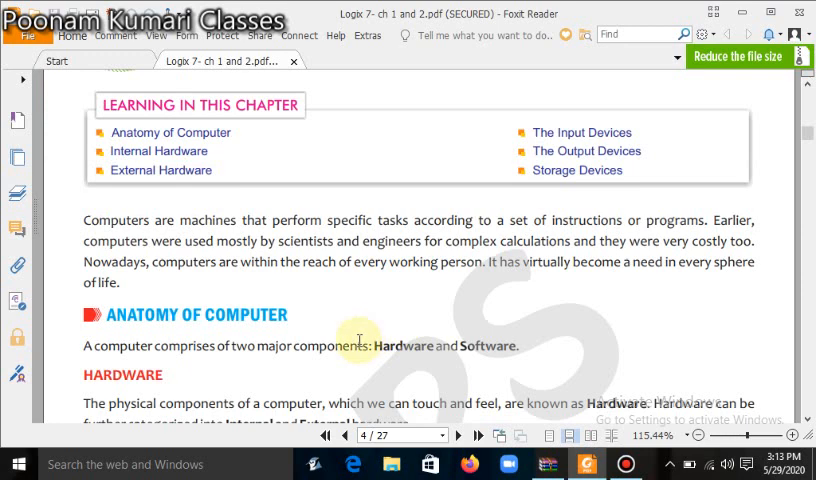
mouse_move(294, 363)
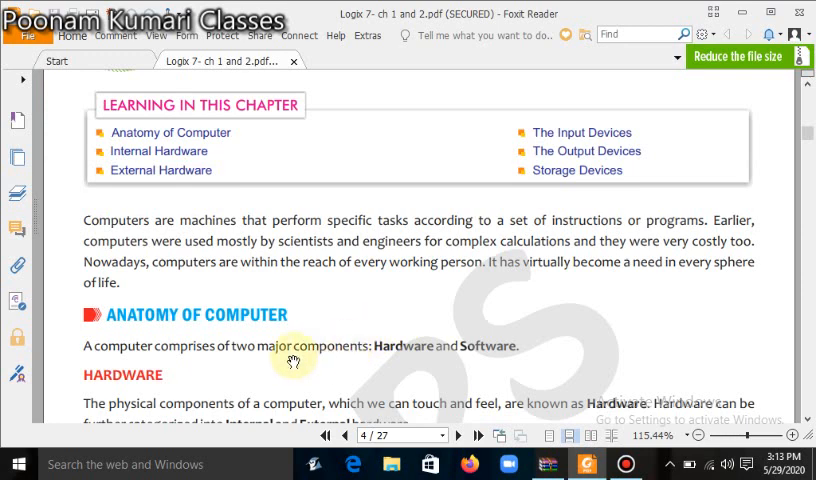
mouse_move(405, 303)
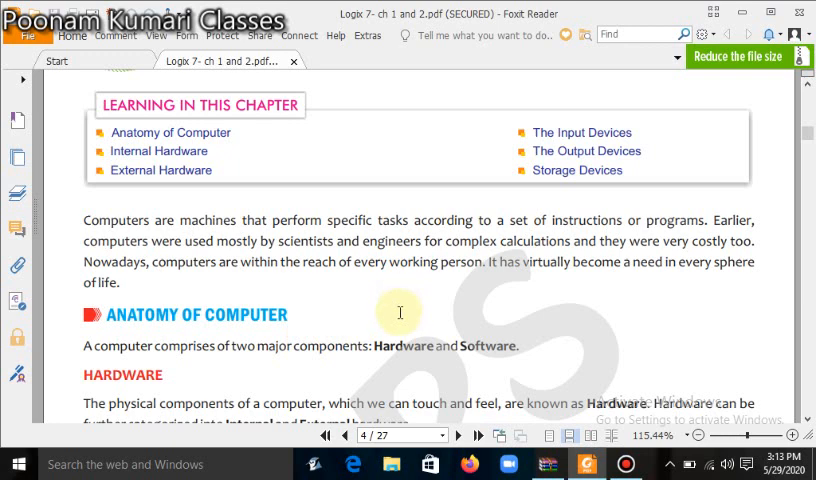
mouse_move(380, 329)
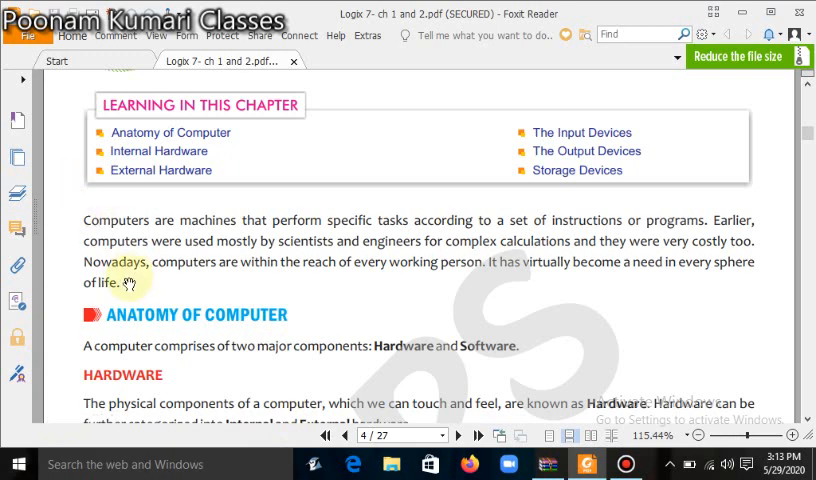
Scroll down to read the Hardware and Software definitions and software categories
scroll(down, 3)
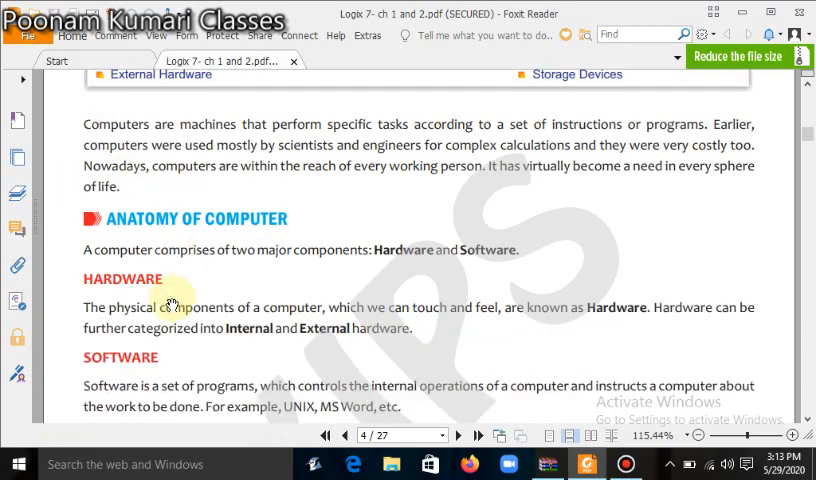
scroll(down, 3)
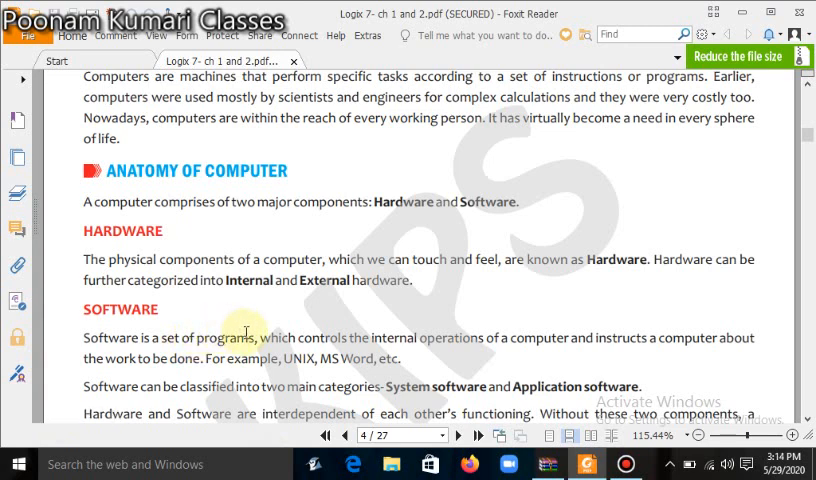
mouse_move(420, 340)
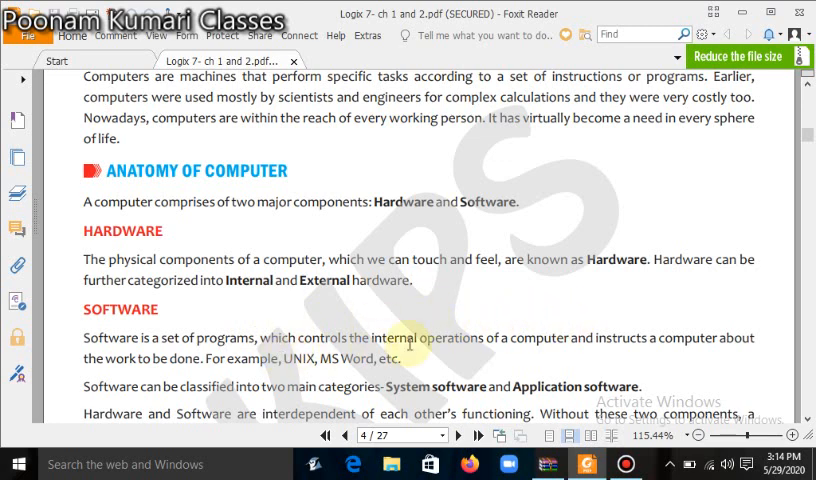
mouse_move(555, 270)
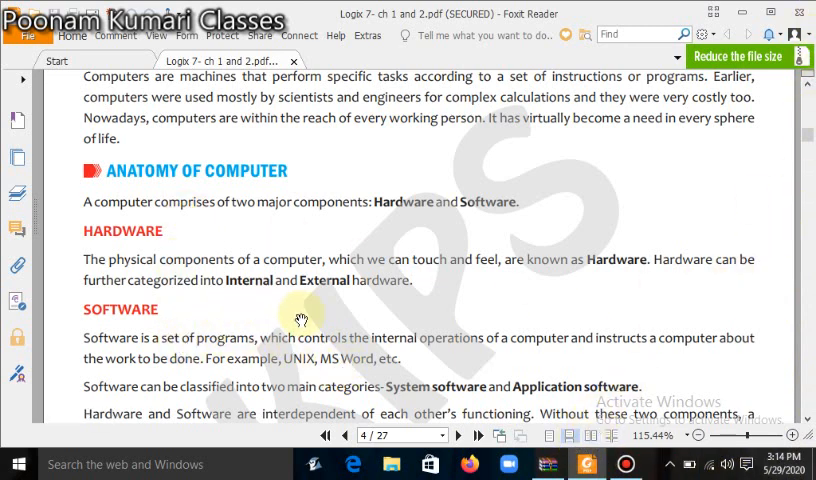
mouse_move(162, 325)
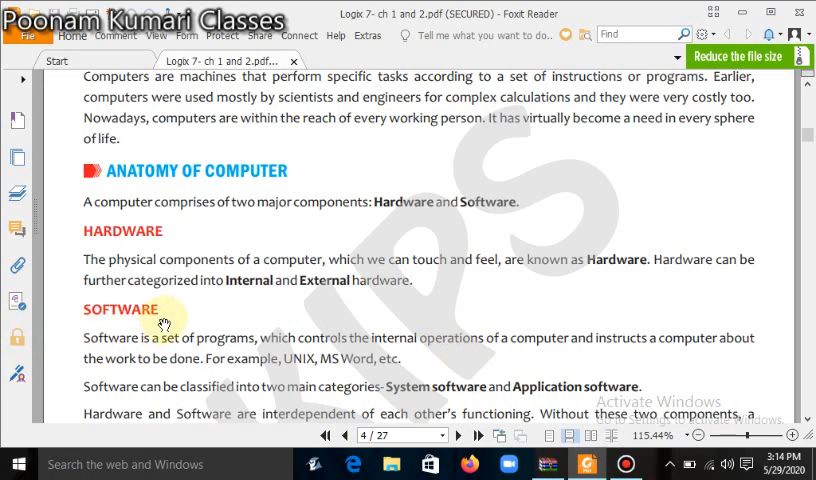
mouse_move(421, 327)
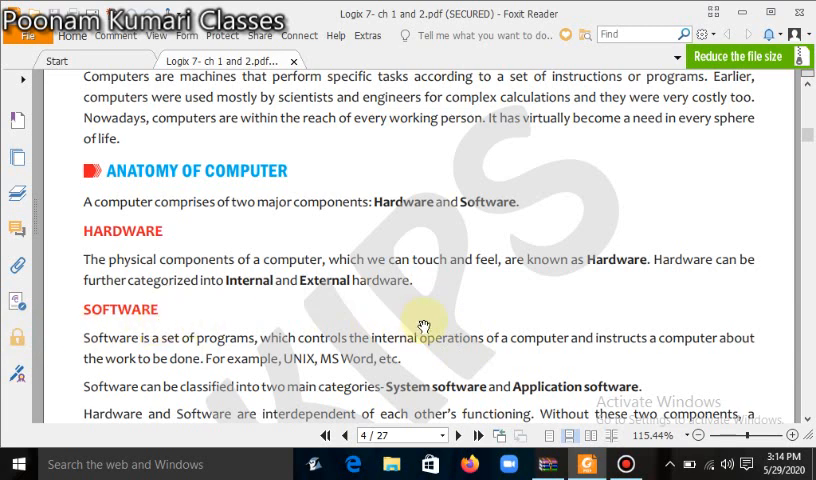
mouse_move(297, 367)
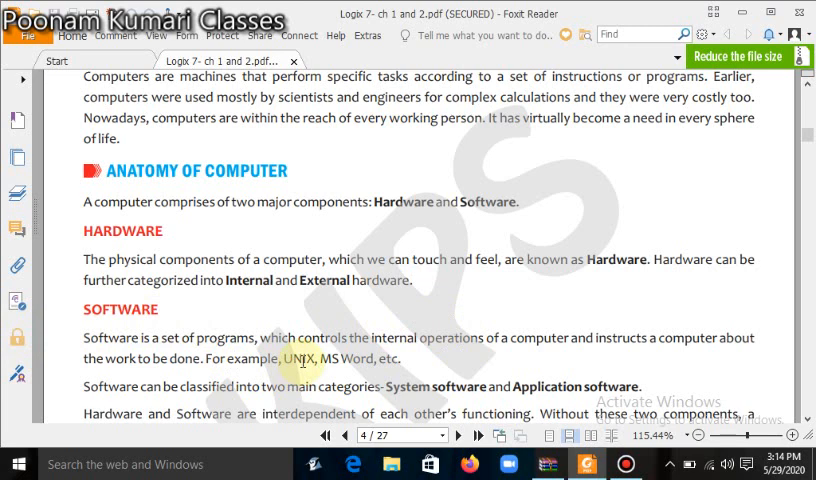
mouse_move(358, 351)
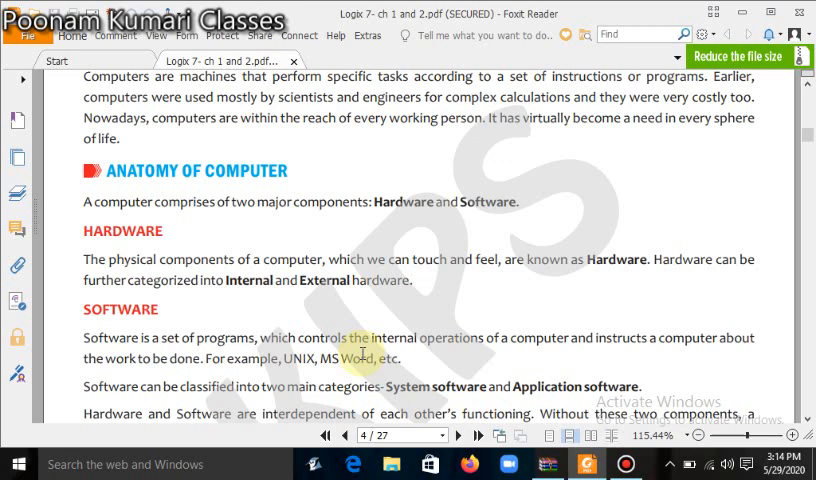
Scroll past the Software text to the Internal Hardware examples and Motherboard heading
scroll(down, 3)
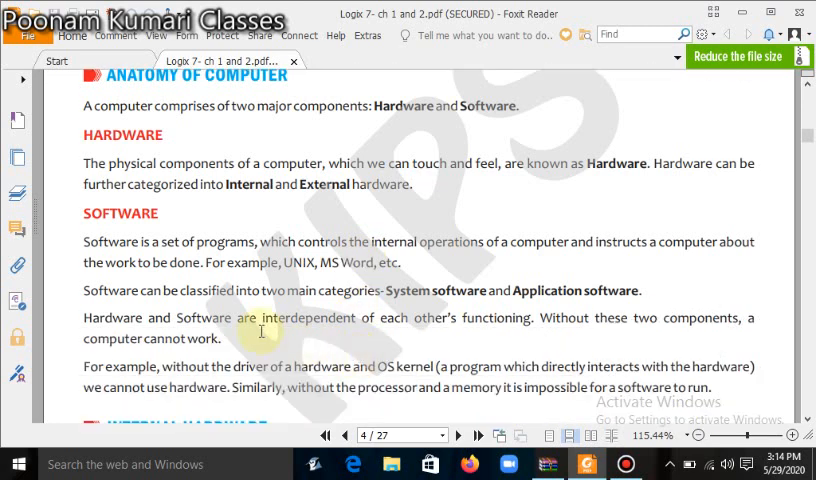
mouse_move(505, 313)
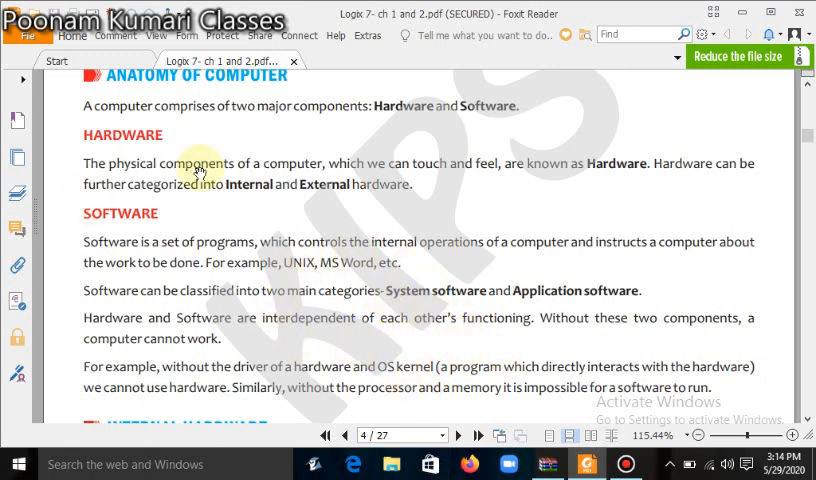
mouse_move(543, 300)
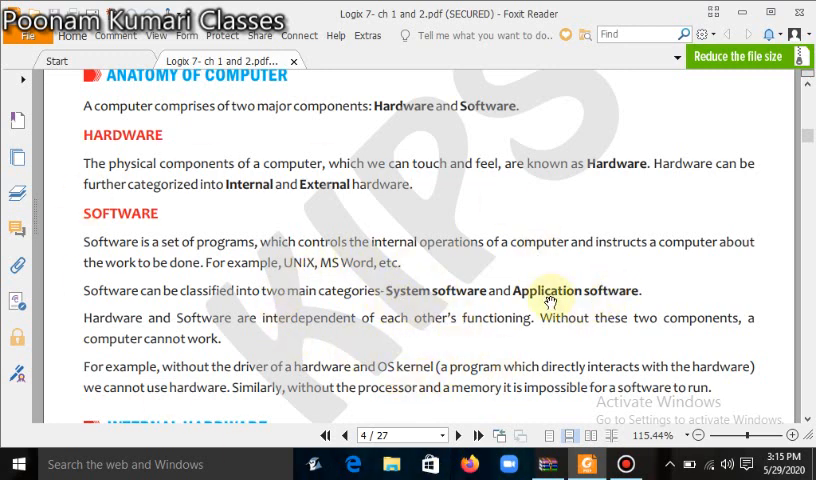
mouse_move(570, 273)
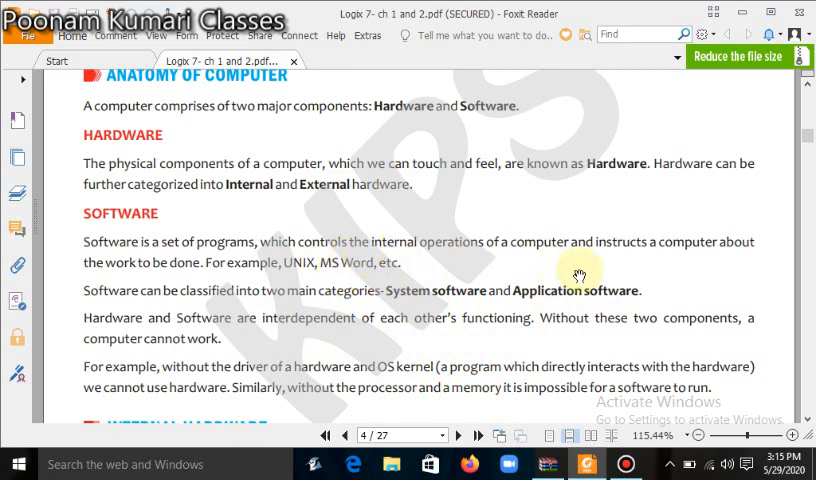
mouse_move(407, 340)
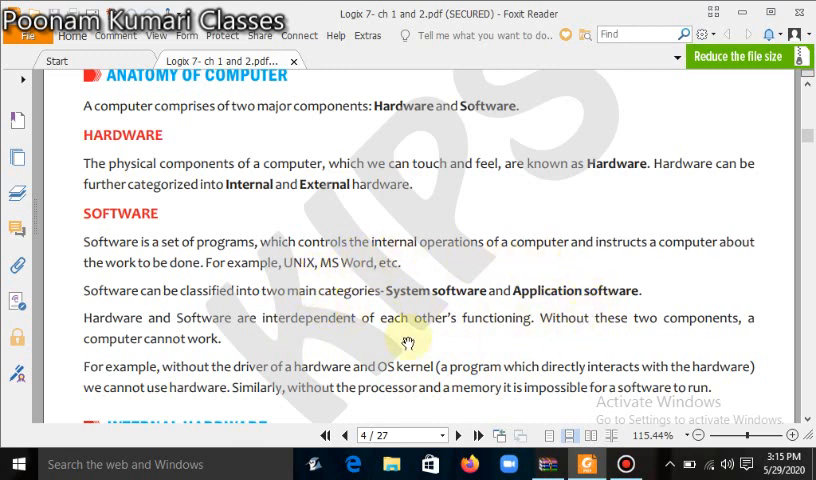
scroll(down, 3)
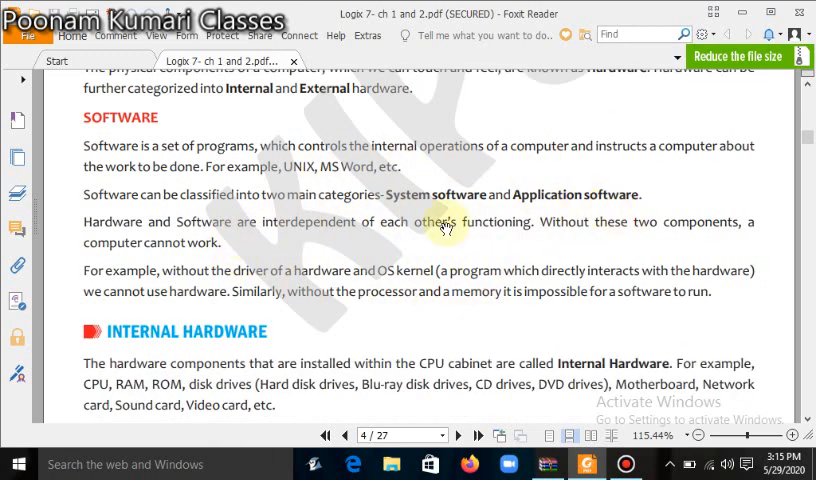
mouse_move(518, 297)
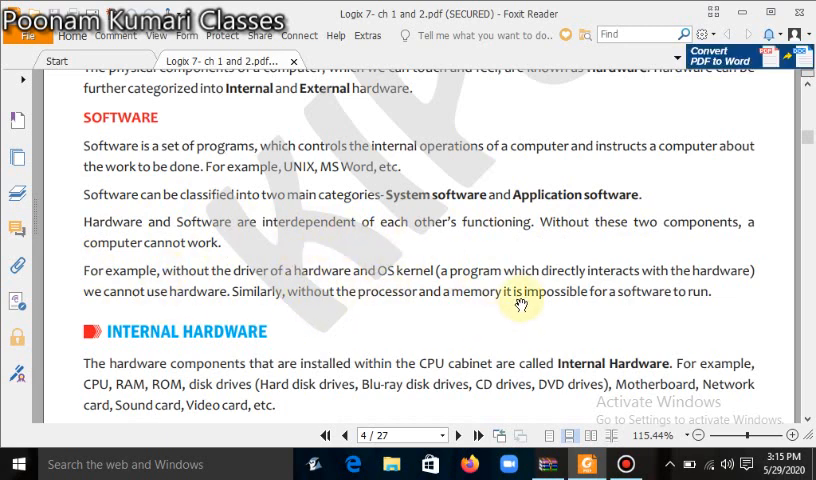
mouse_move(213, 232)
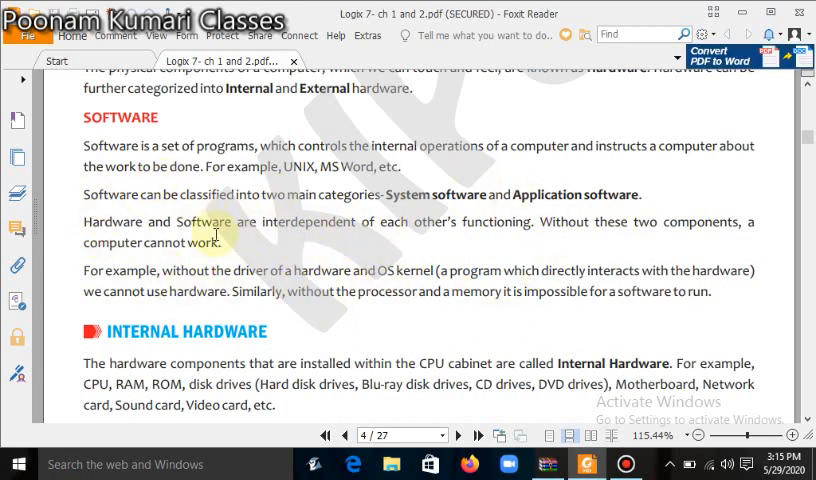
mouse_move(297, 212)
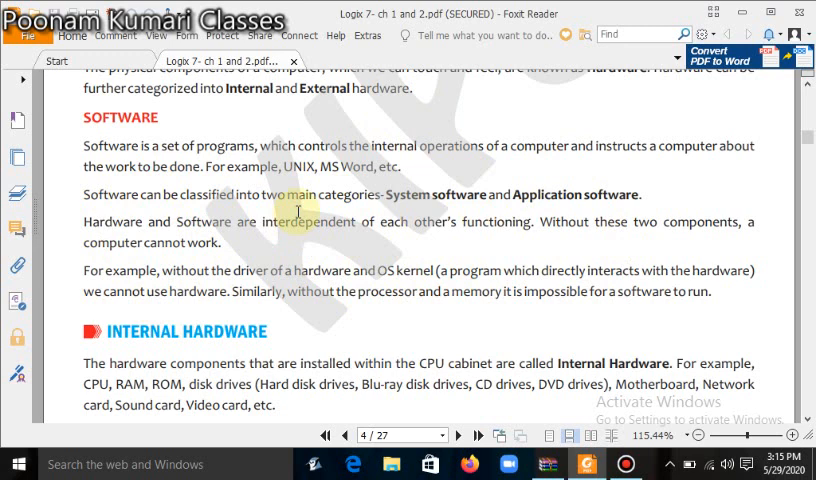
scroll(down, 3)
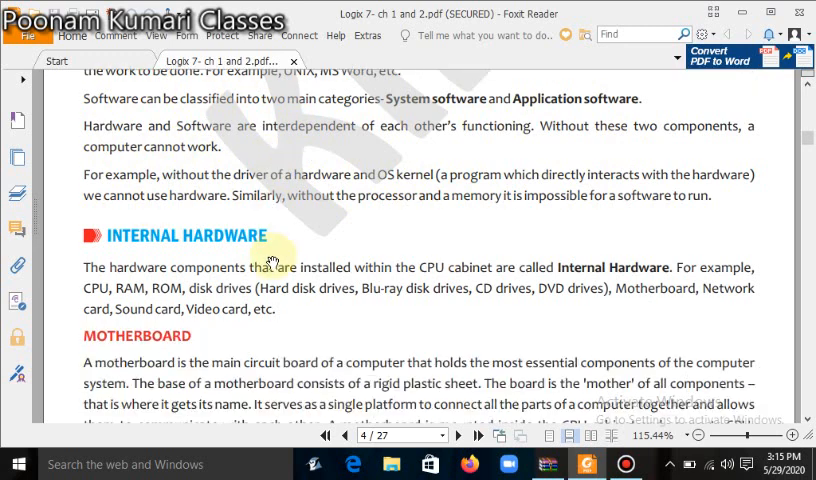
Scroll slightly to read how the motherboard connects CPU, memory and drives
scroll(down, 3)
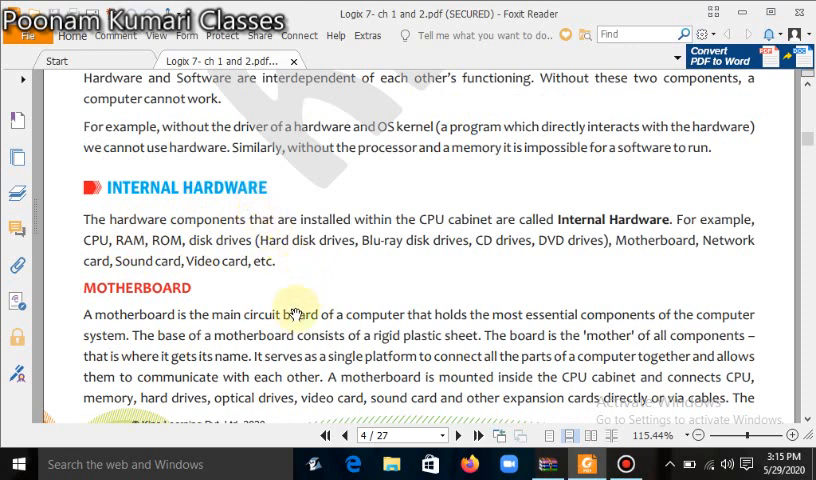
mouse_move(460, 247)
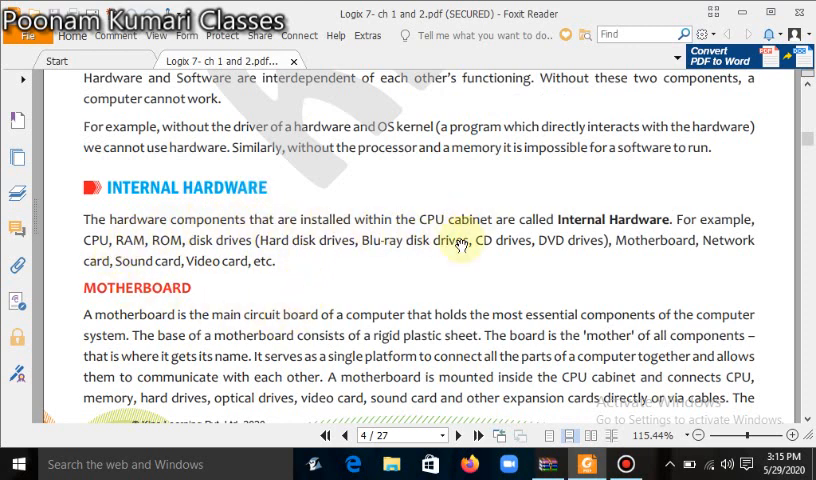
mouse_move(95, 270)
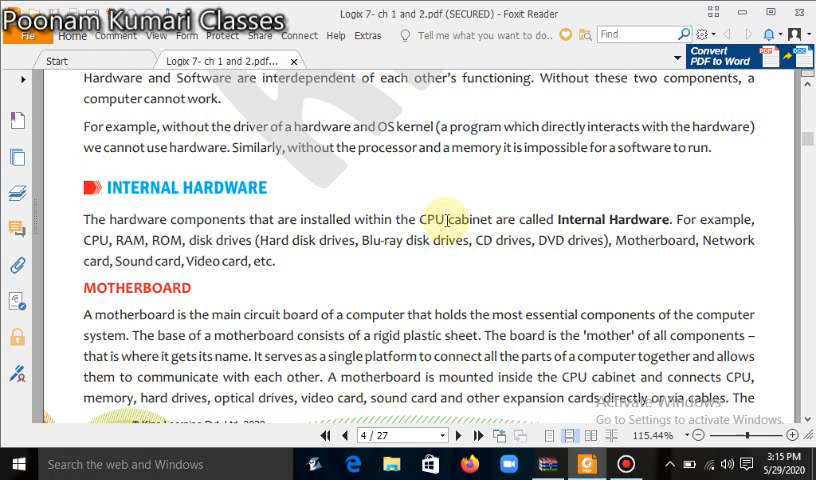
mouse_move(618, 271)
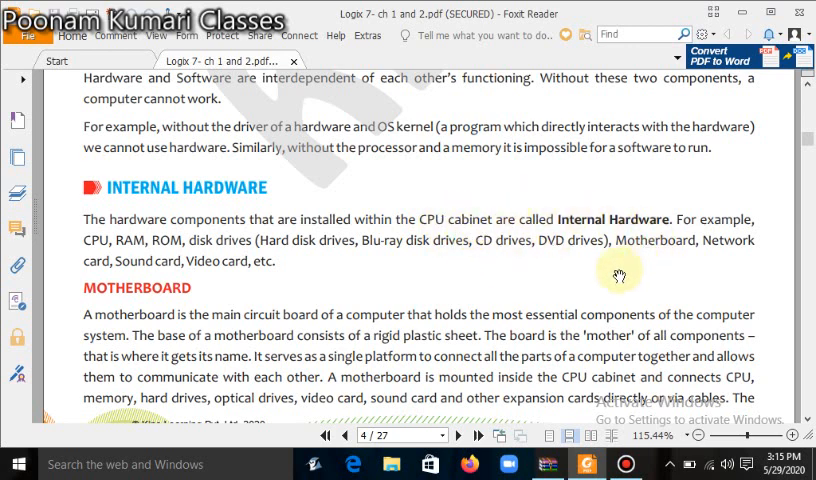
mouse_move(113, 248)
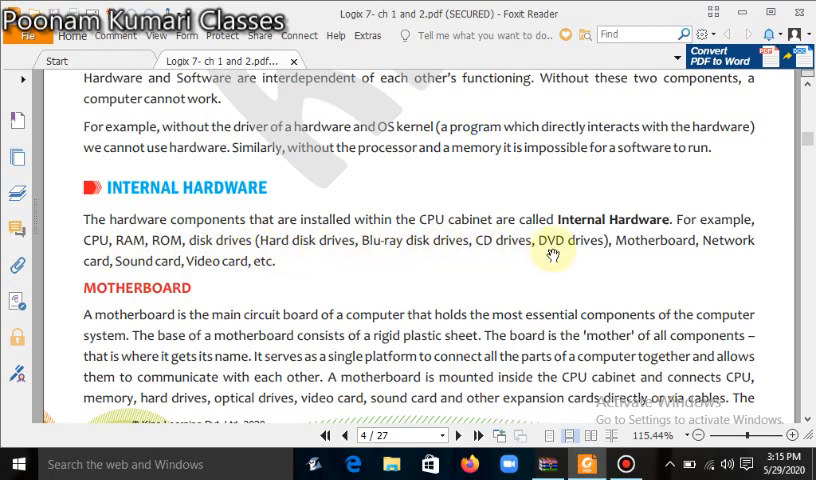
mouse_move(537, 272)
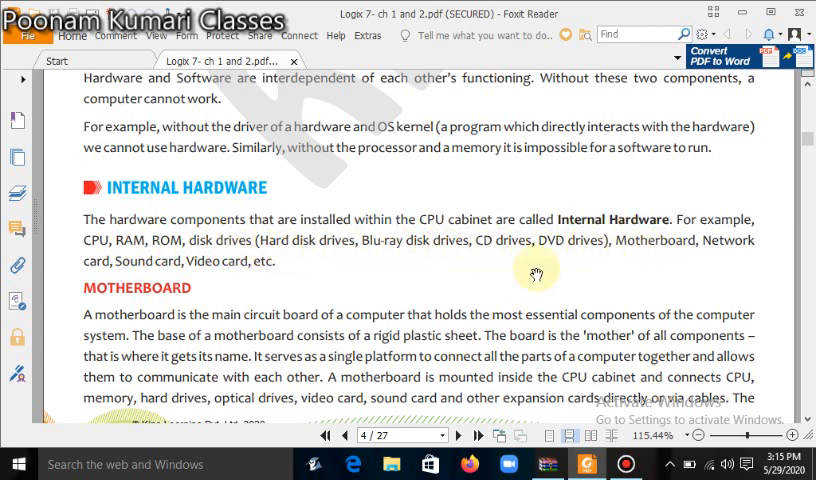
mouse_move(303, 256)
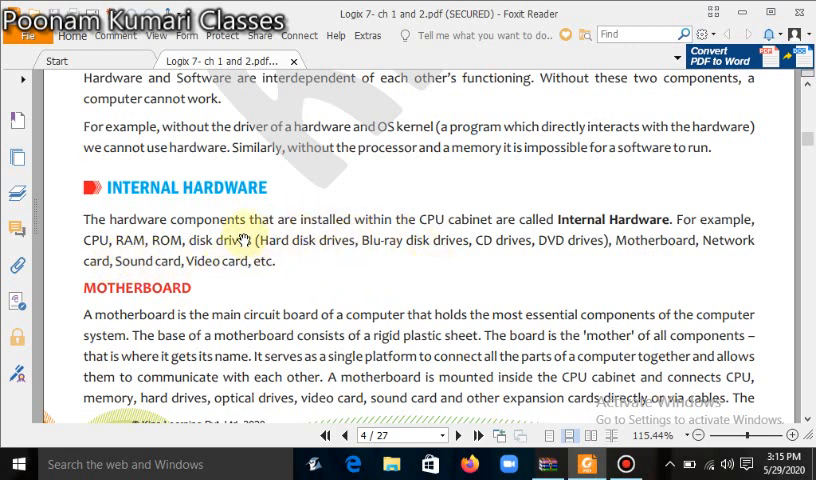
mouse_move(353, 228)
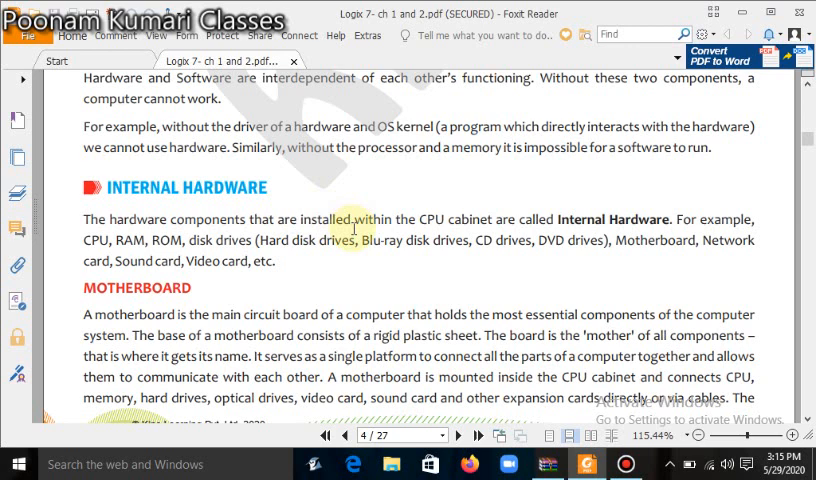
mouse_move(398, 350)
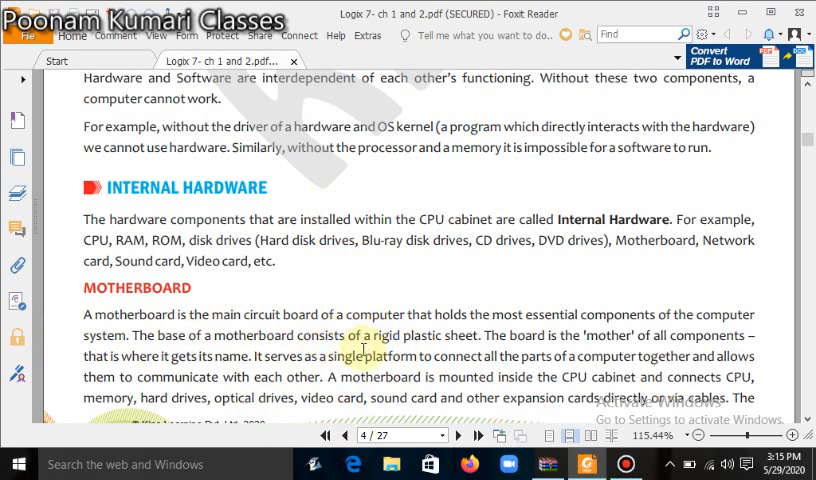
Scroll to the bottom of page 4 below the Motherboard paragraph
scroll(down, 3)
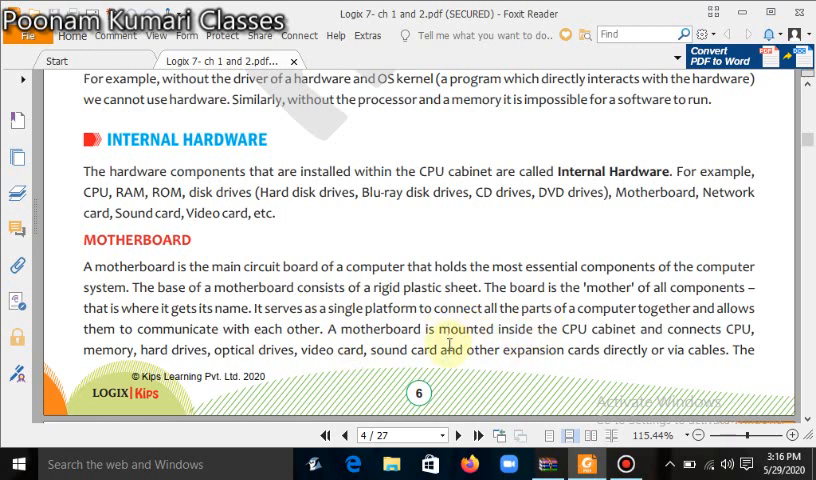
mouse_move(375, 378)
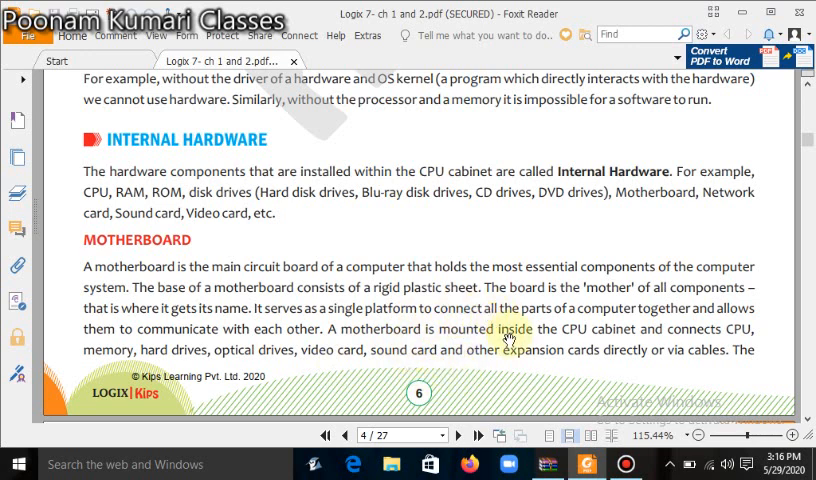
mouse_move(395, 315)
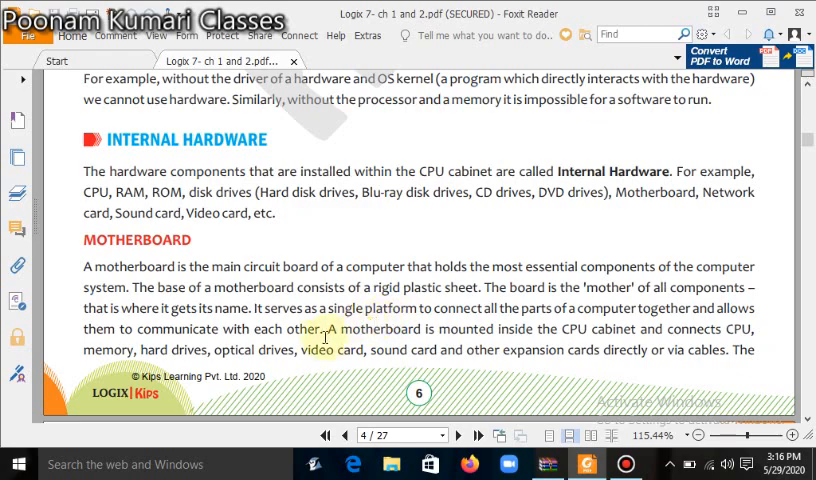
Adjust page 5 to show the motherboard contents list and PCI heading
scroll(down, 3)
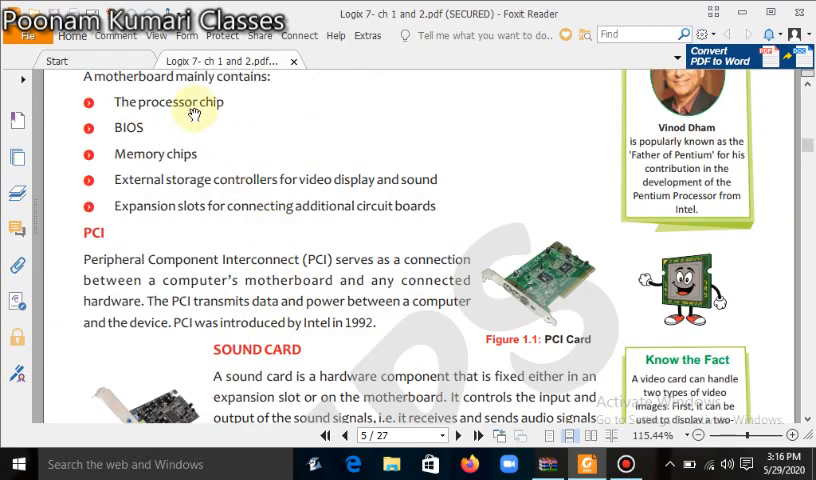
scroll(up, 3)
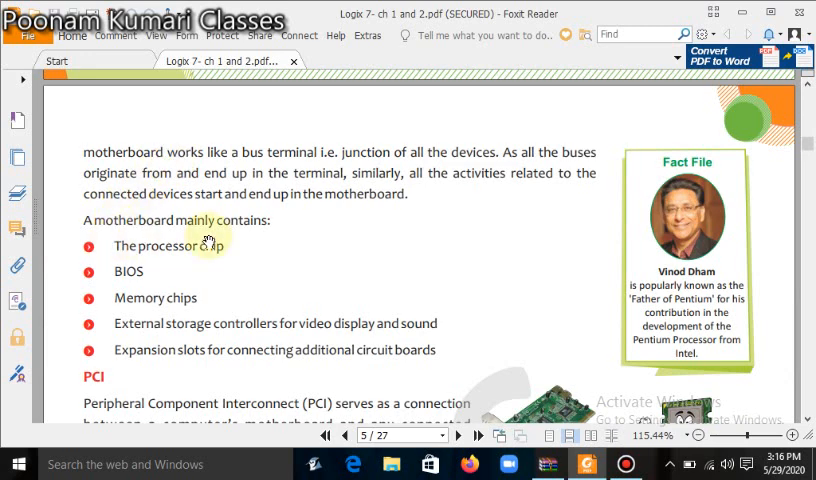
mouse_move(320, 247)
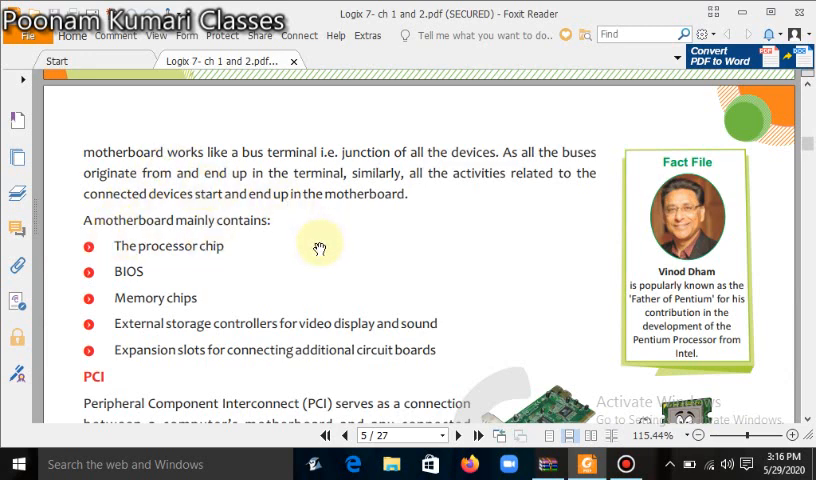
mouse_move(178, 272)
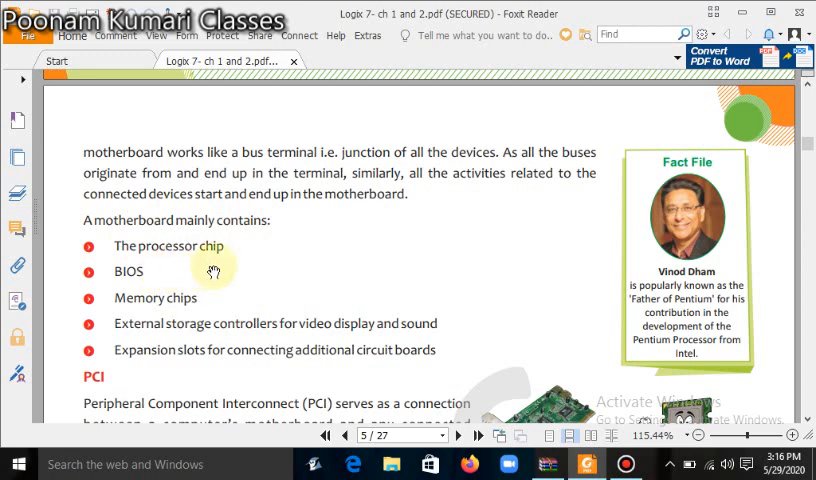
mouse_move(147, 302)
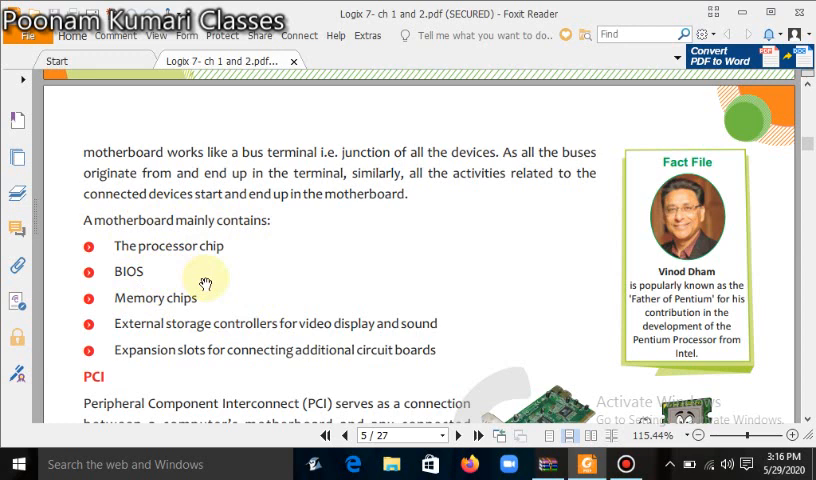
mouse_move(270, 273)
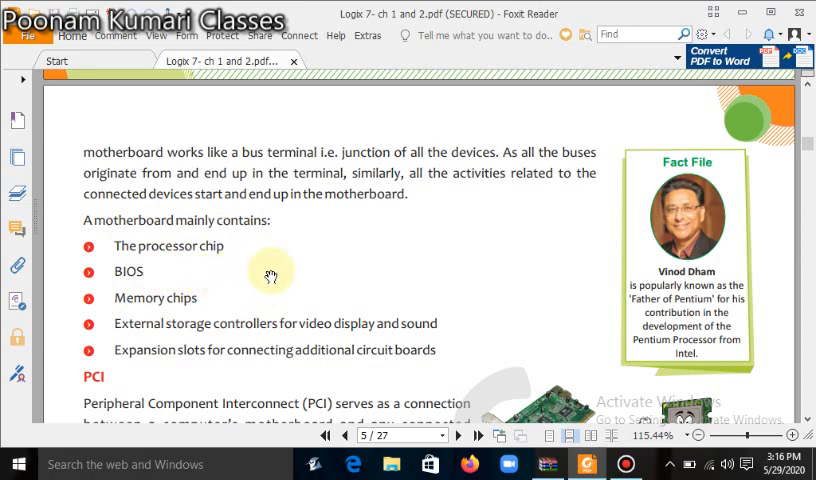
mouse_move(295, 290)
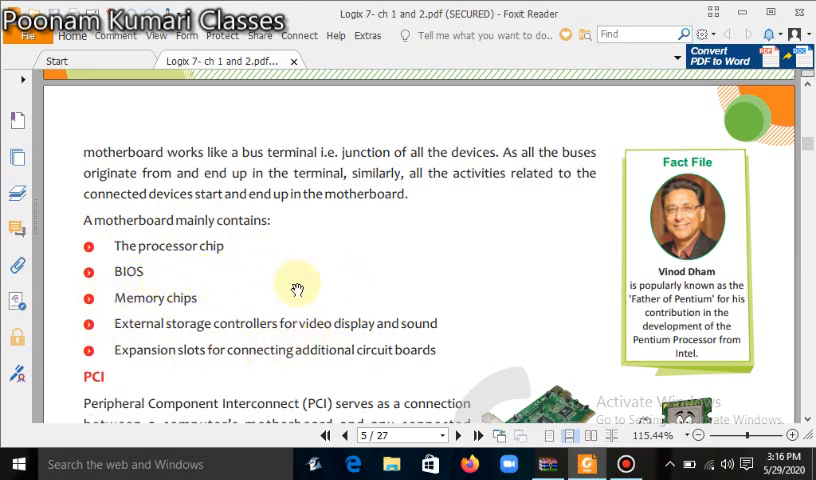
mouse_move(175, 271)
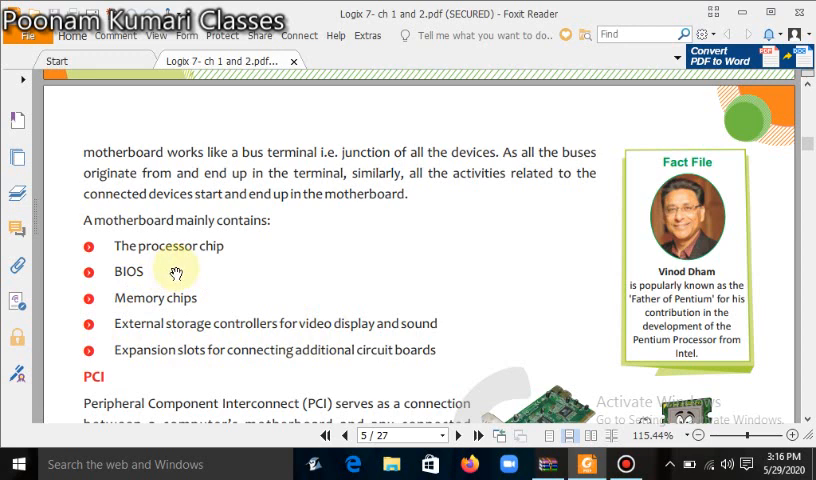
mouse_move(257, 290)
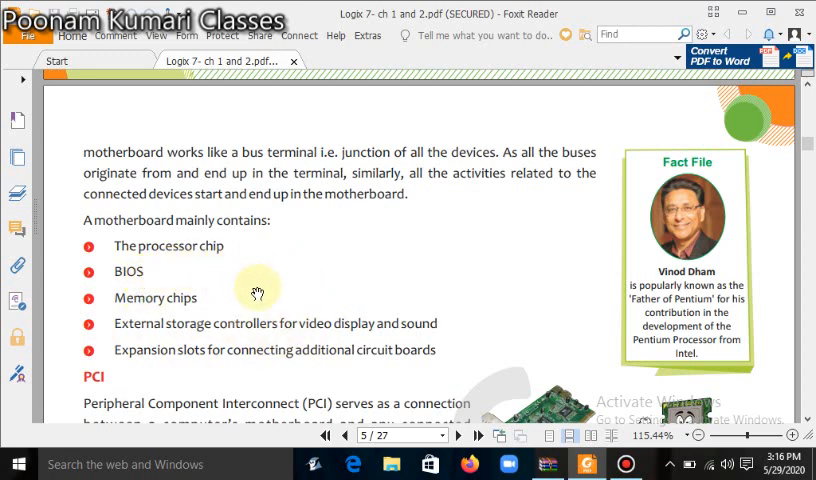
mouse_move(197, 270)
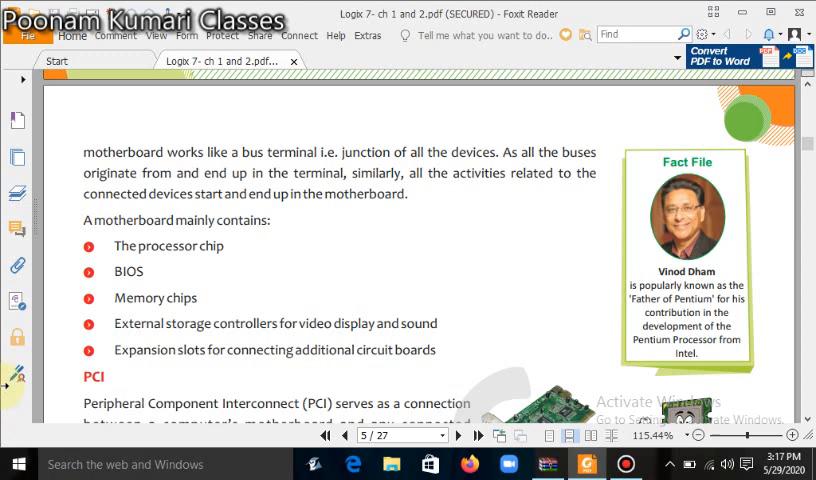
mouse_move(243, 348)
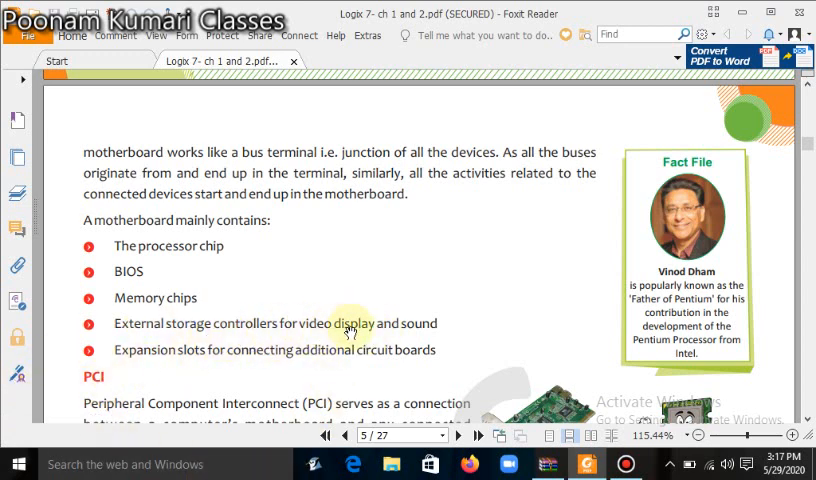
mouse_move(160, 330)
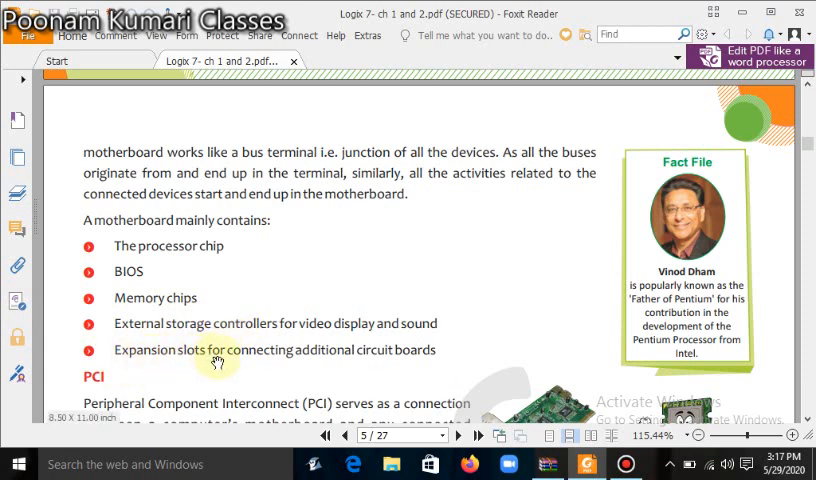
mouse_move(454, 360)
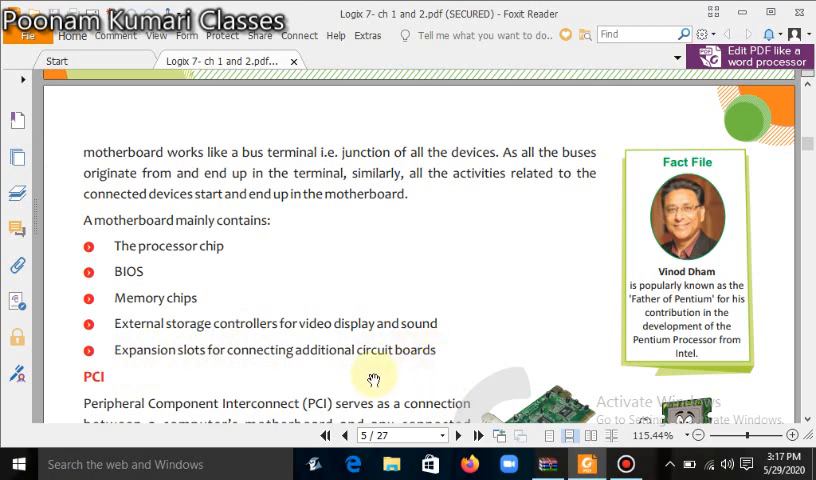
Scroll past the PCI paragraph to the Sound Card section
scroll(down, 3)
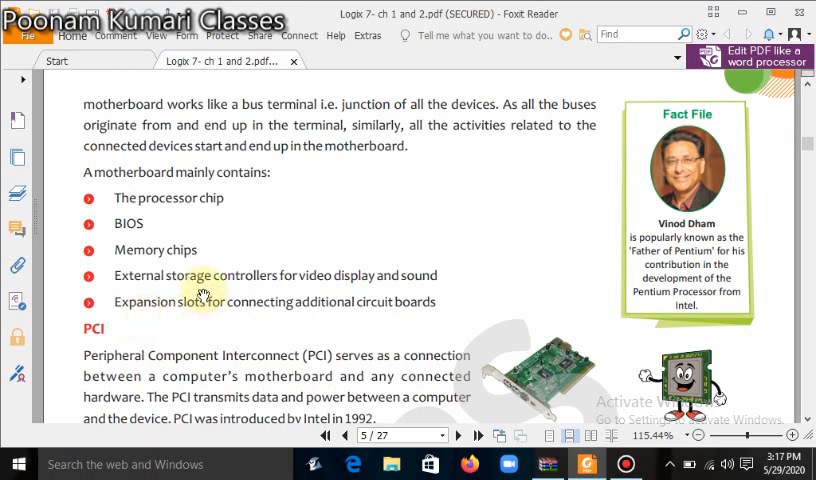
mouse_move(155, 360)
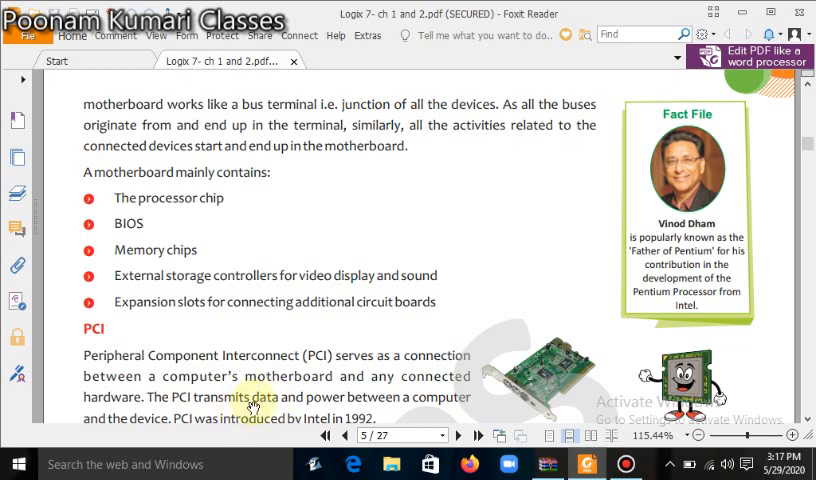
scroll(down, 3)
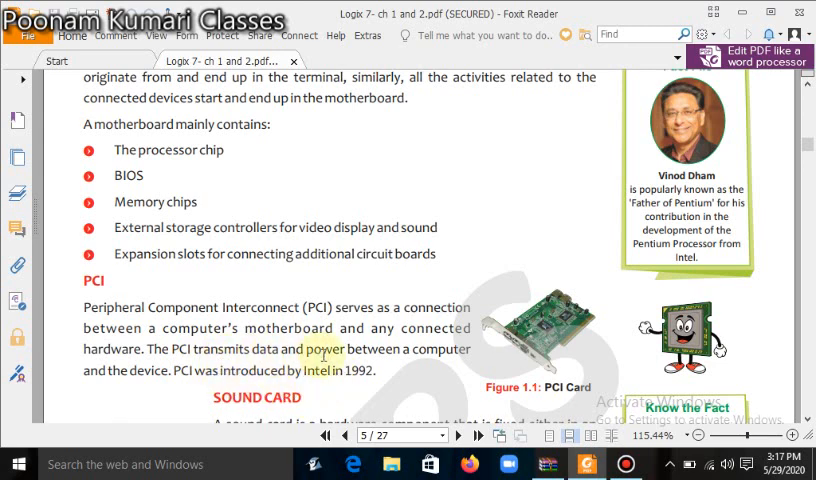
scroll(down, 3)
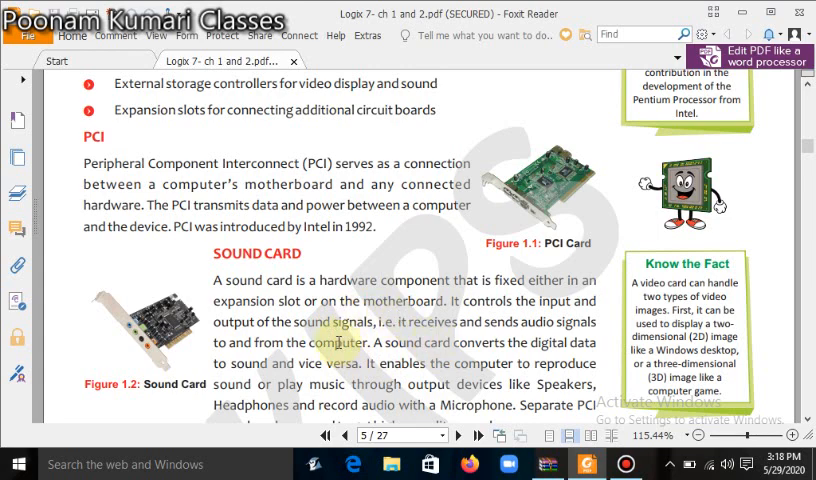
Scroll through Sound Card and Video Card sections to the CPU section
scroll(down, 3)
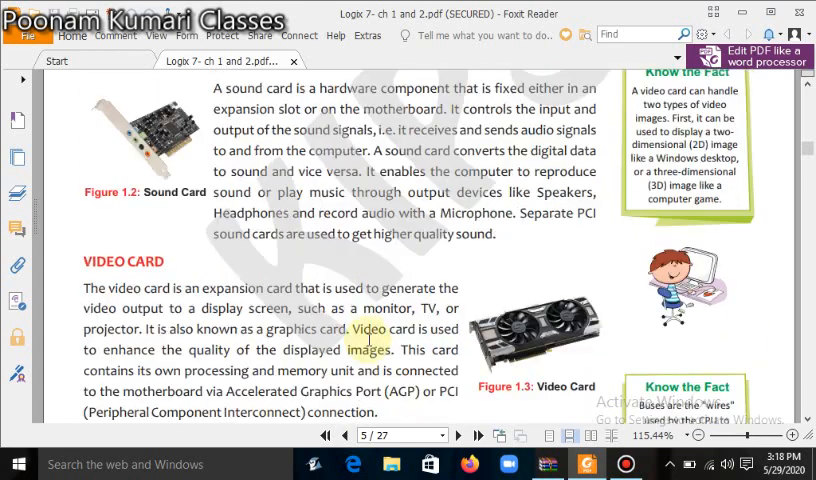
scroll(down, 3)
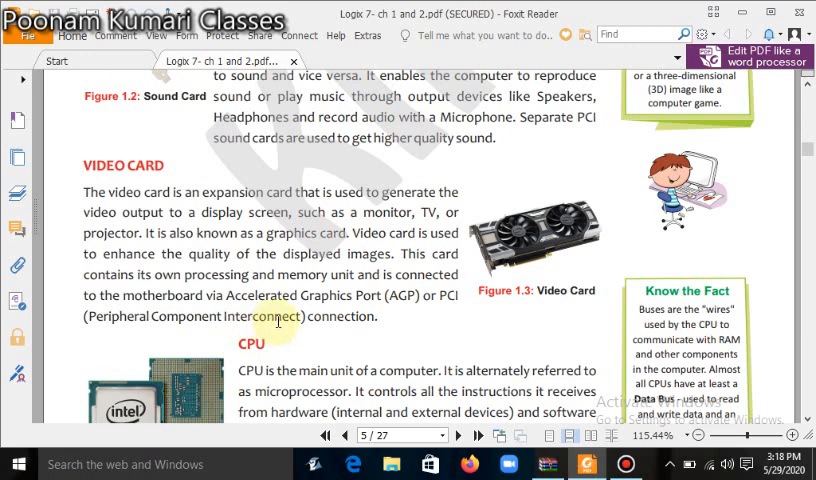
mouse_move(400, 320)
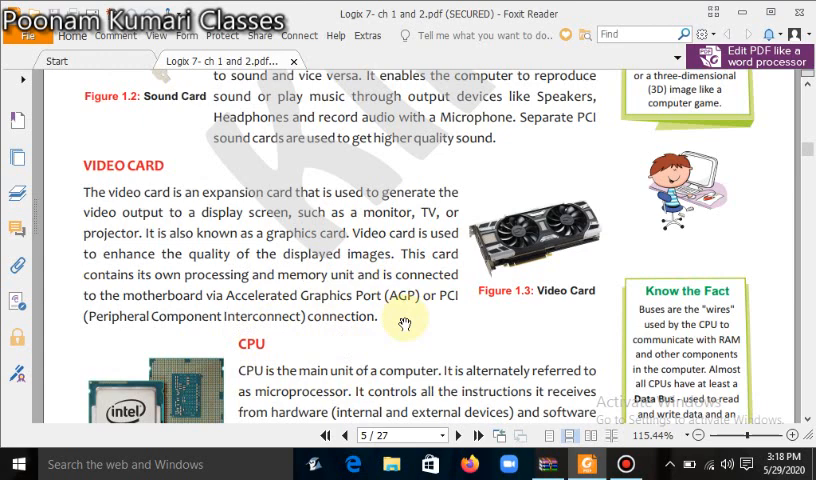
scroll(down, 3)
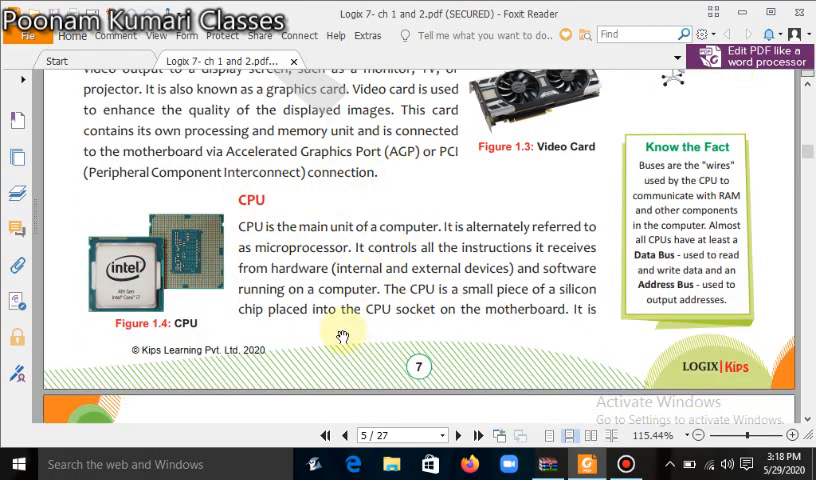
mouse_move(428, 295)
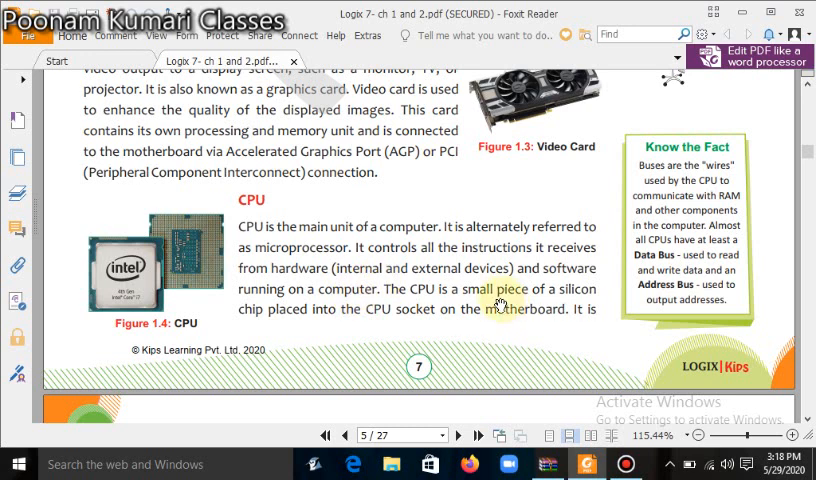
mouse_move(490, 310)
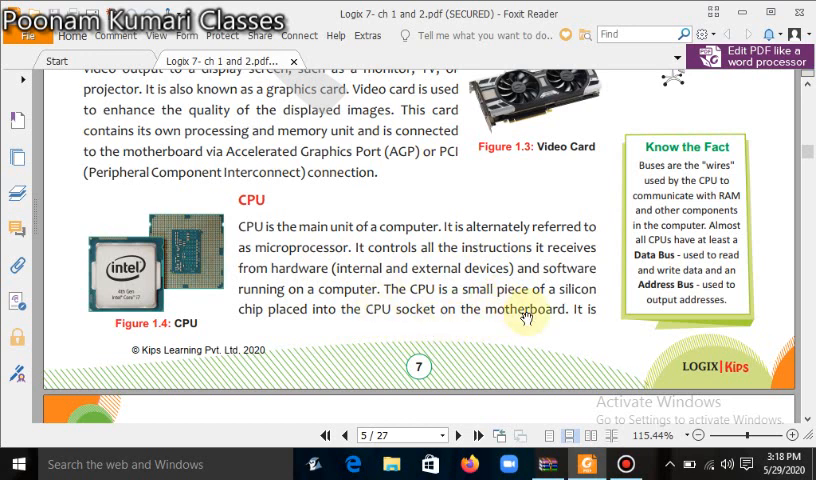
mouse_move(425, 318)
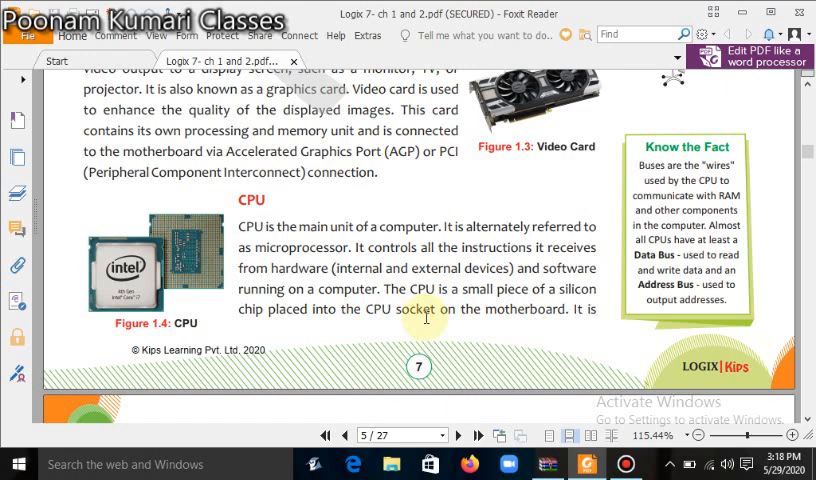
Scroll onto page 6 where the CPU's three components are listed
scroll(down, 3)
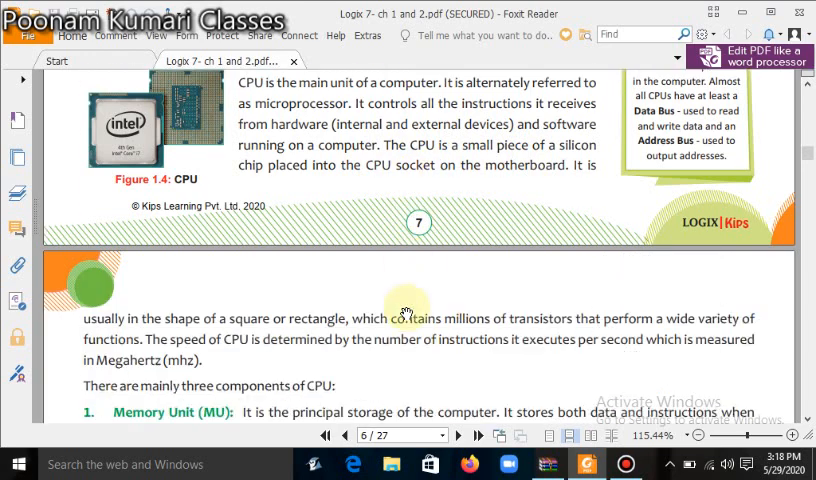
scroll(down, 3)
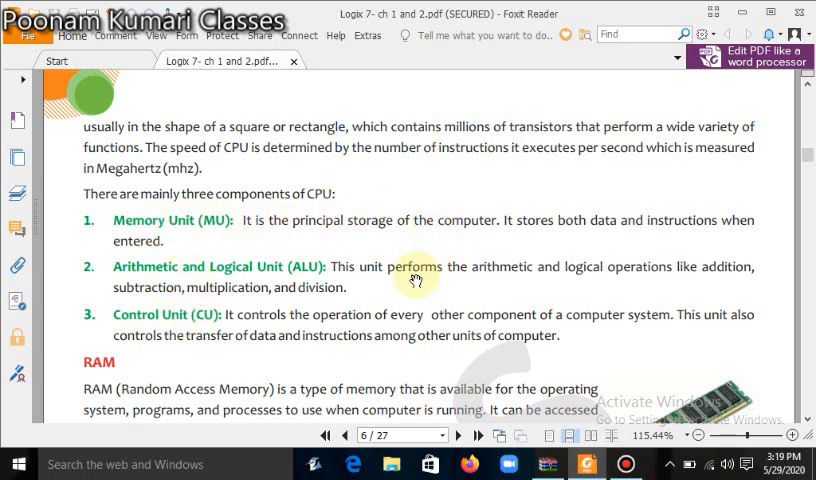
mouse_move(267, 258)
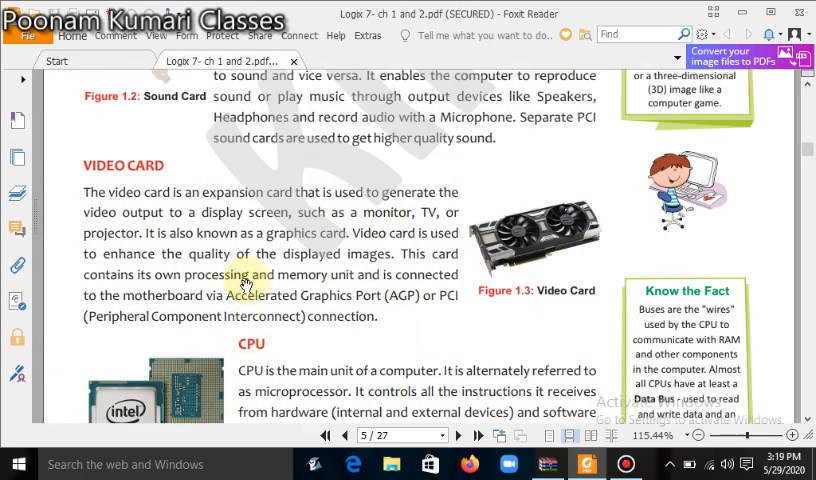
scroll(up, 3)
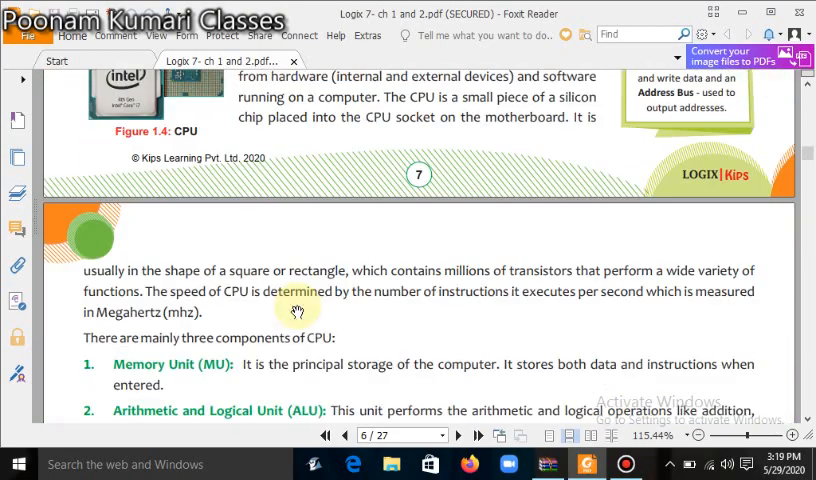
Scroll past RAM to the ROM section, its three types and Figure 1.6
scroll(down, 3)
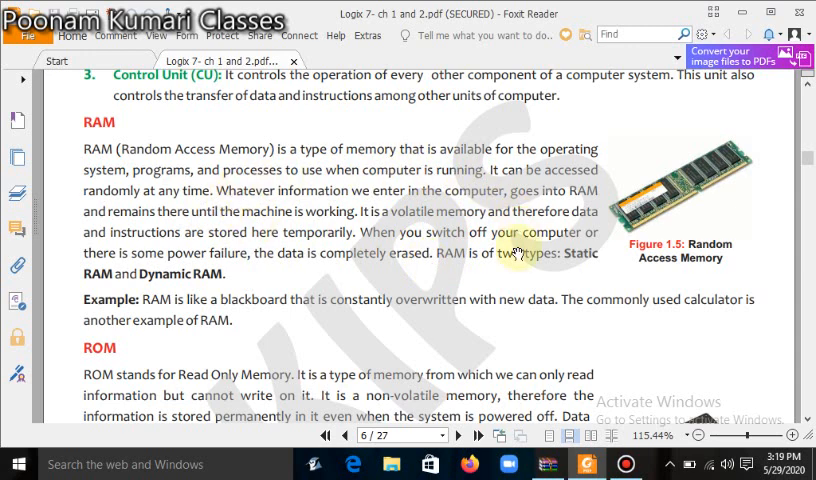
mouse_move(458, 218)
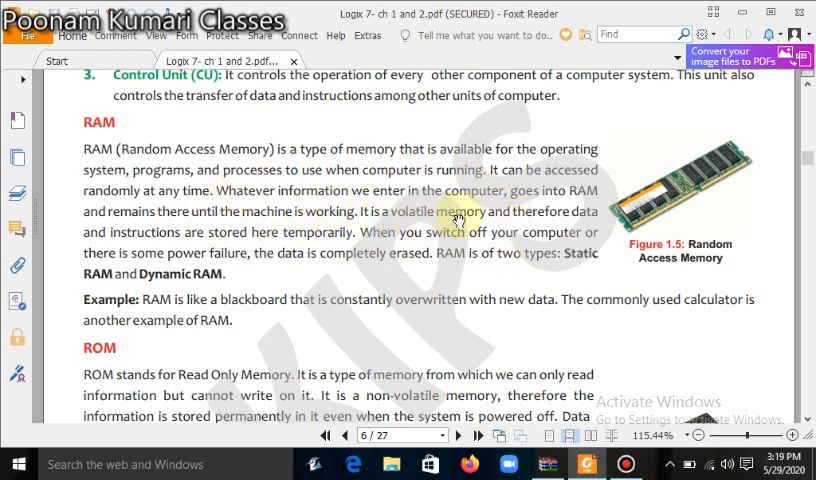
mouse_move(385, 228)
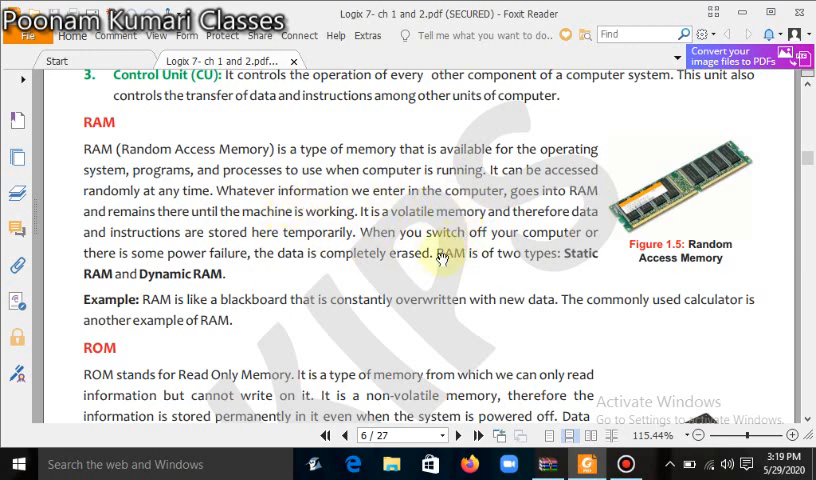
mouse_move(400, 212)
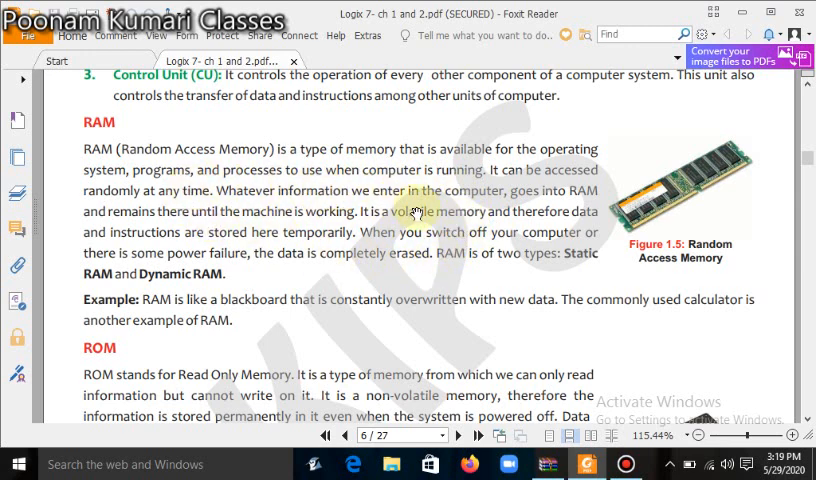
mouse_move(200, 211)
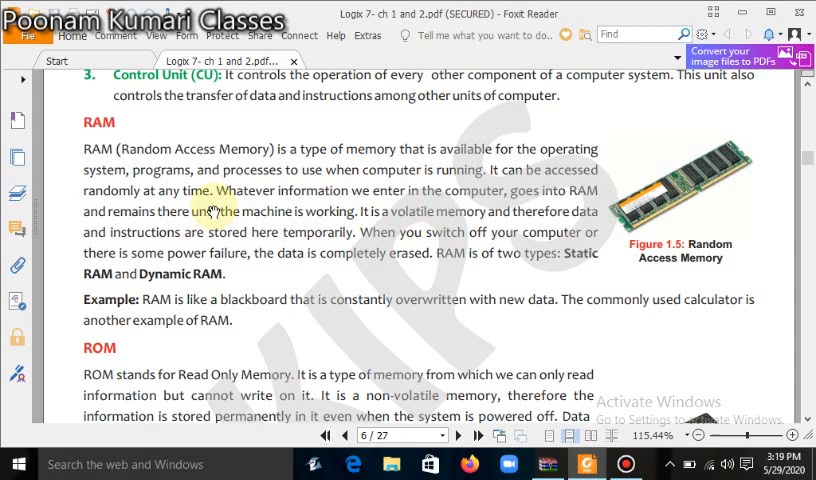
mouse_move(480, 215)
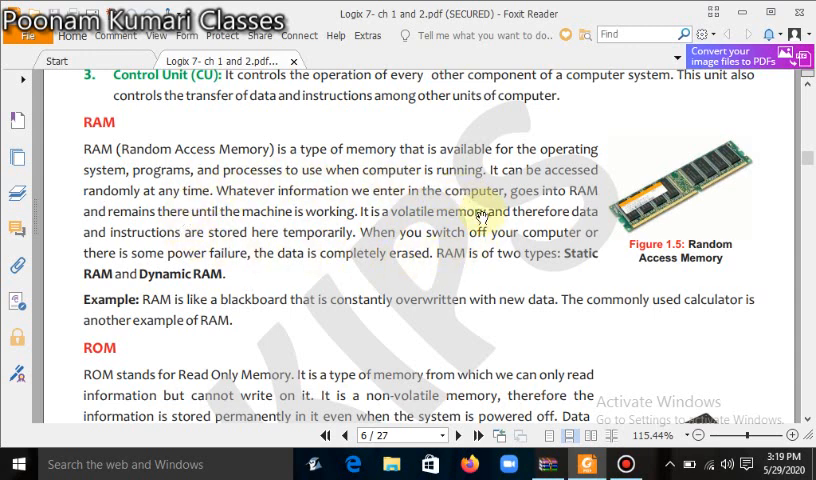
mouse_move(455, 262)
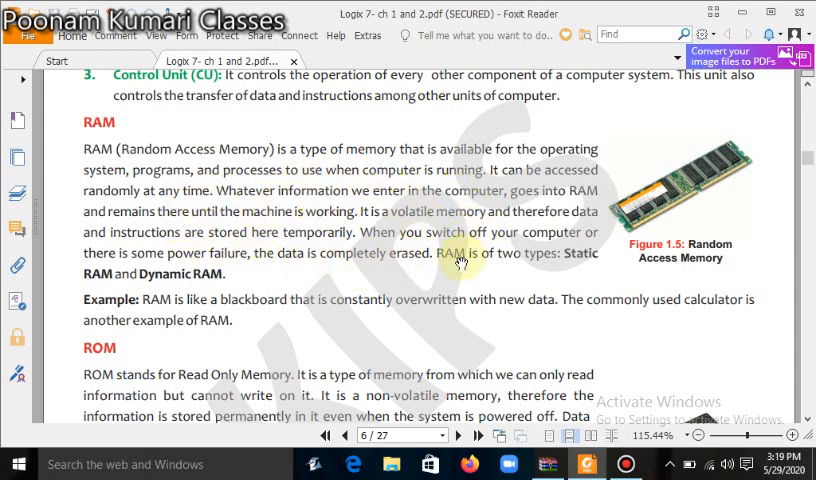
mouse_move(228, 330)
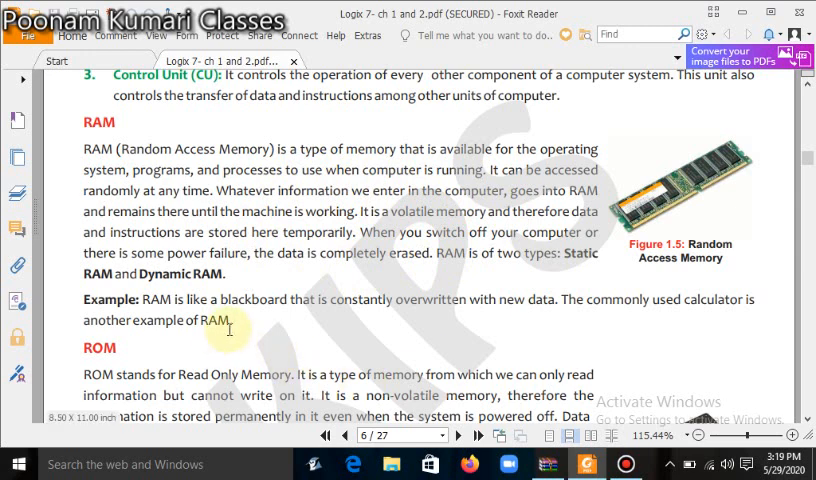
mouse_move(557, 320)
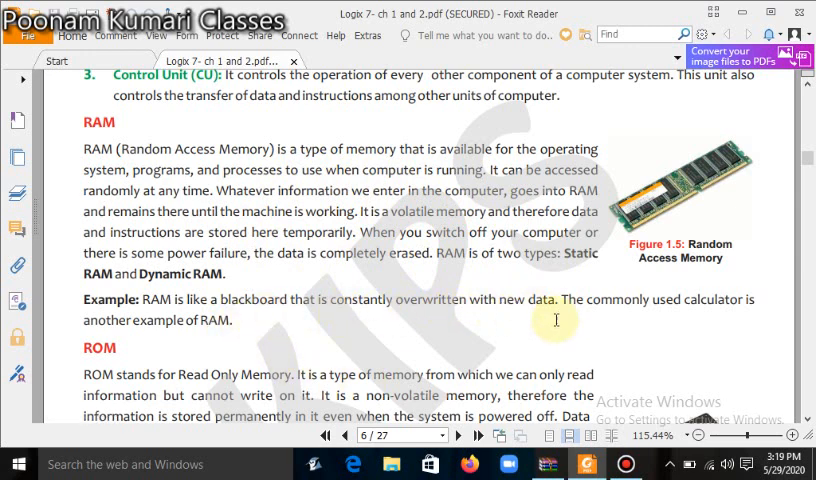
mouse_move(483, 312)
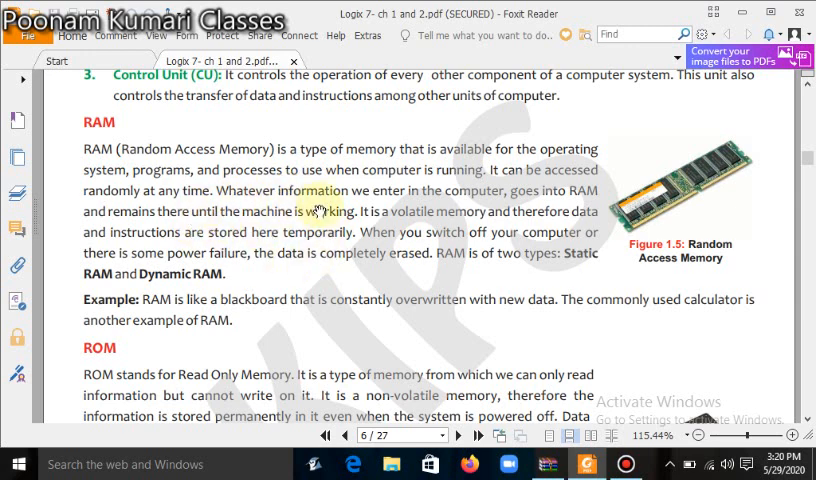
mouse_move(170, 215)
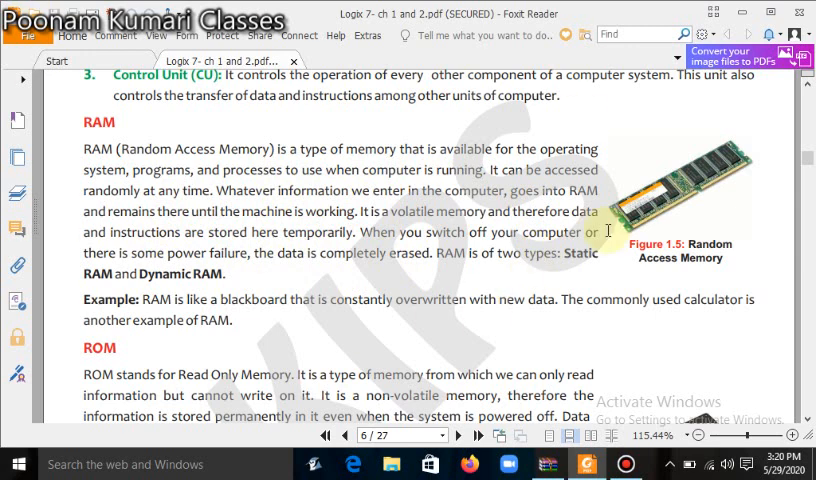
mouse_move(300, 370)
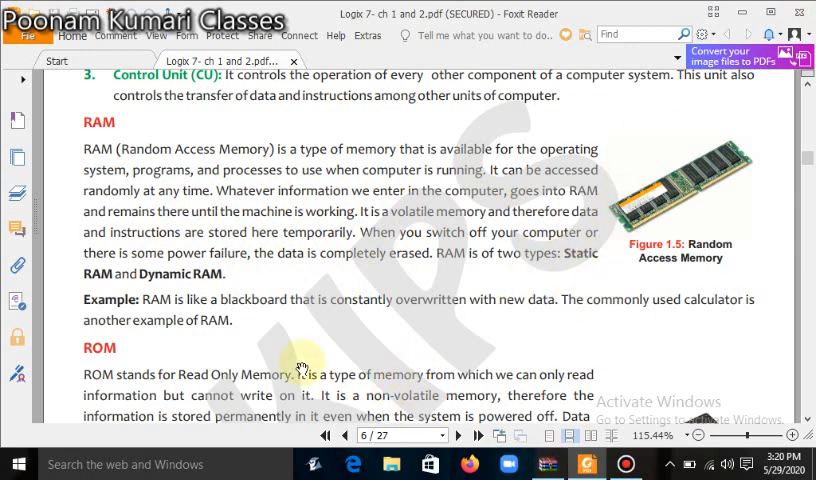
mouse_move(725, 178)
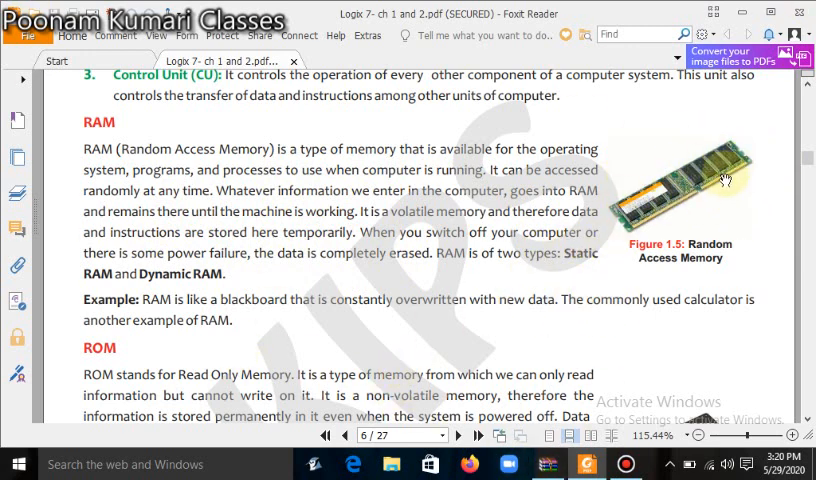
scroll(down, 3)
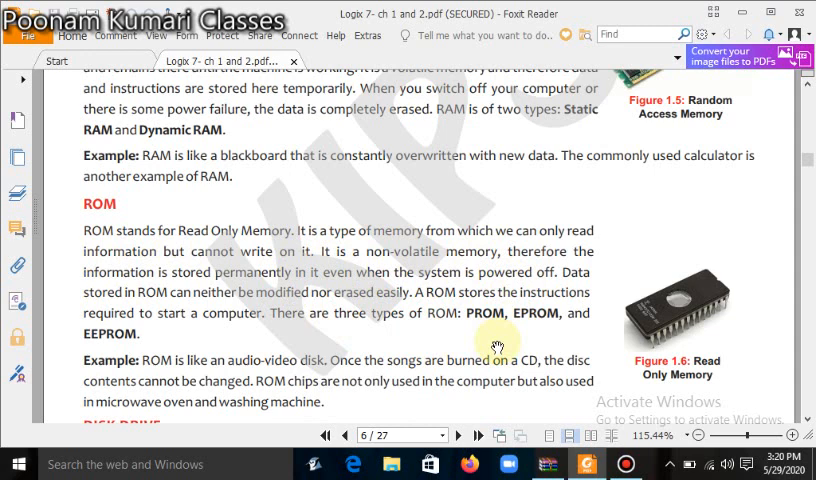
mouse_move(360, 300)
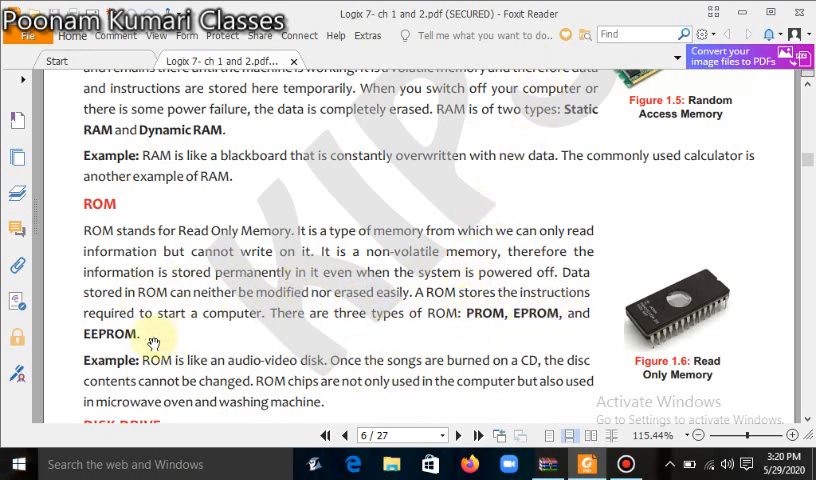
Scroll past the Disk Drive and SMPS text to page 7's power supply diagram and MODEM heading
scroll(down, 3)
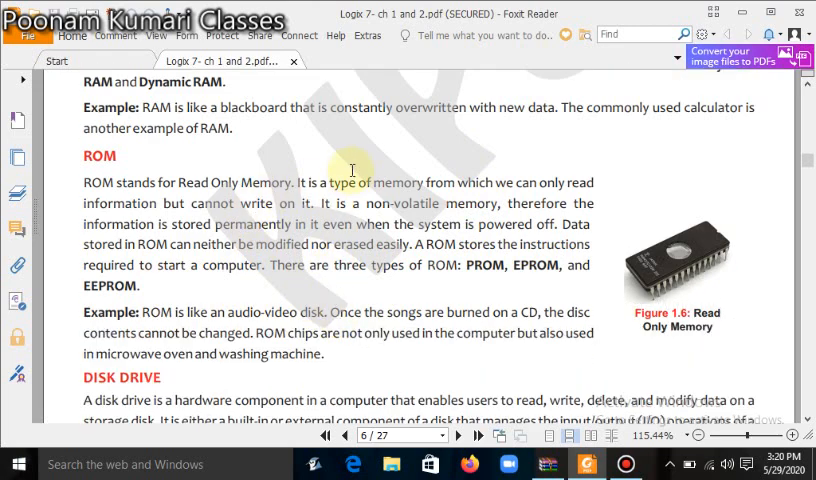
mouse_move(303, 362)
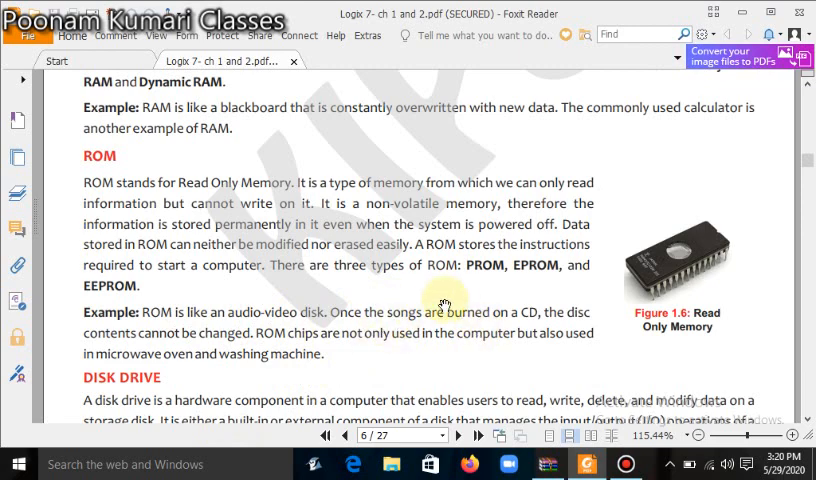
scroll(down, 3)
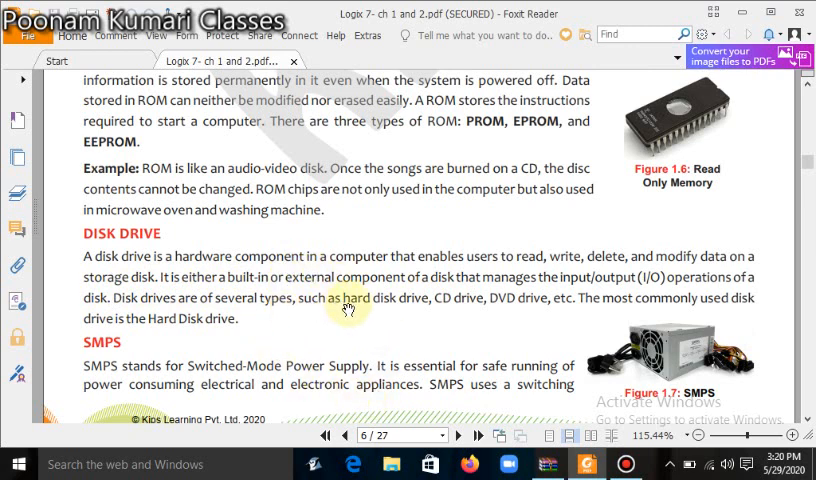
mouse_move(378, 335)
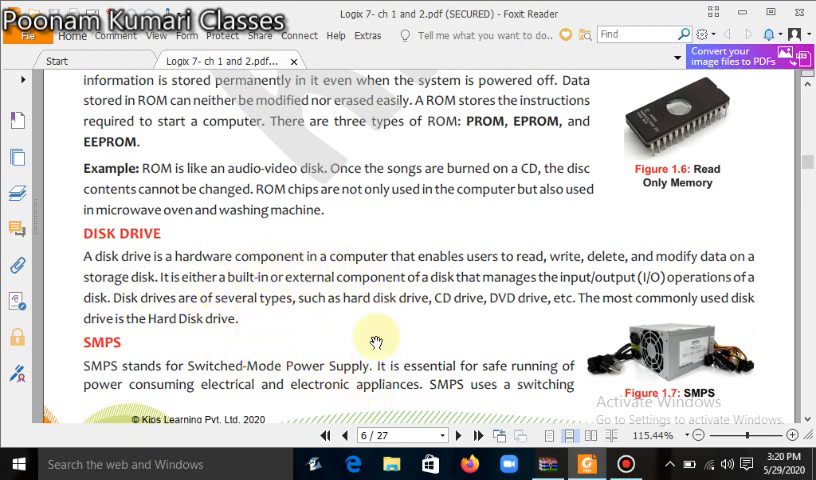
scroll(down, 3)
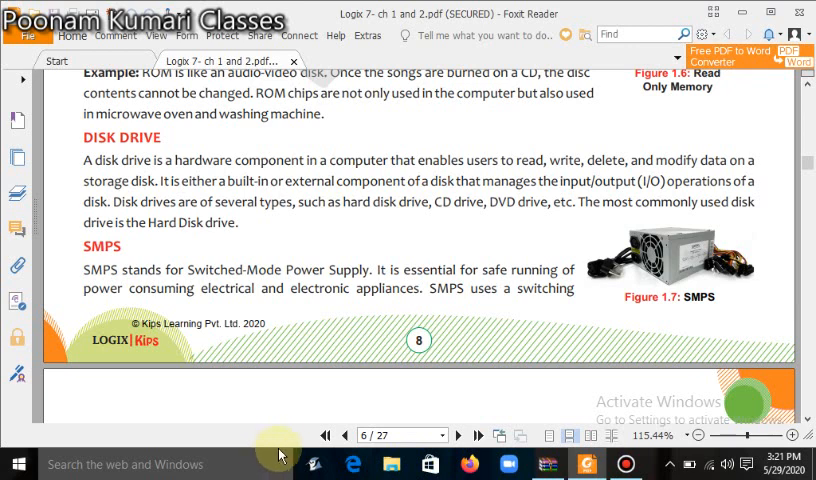
mouse_move(448, 370)
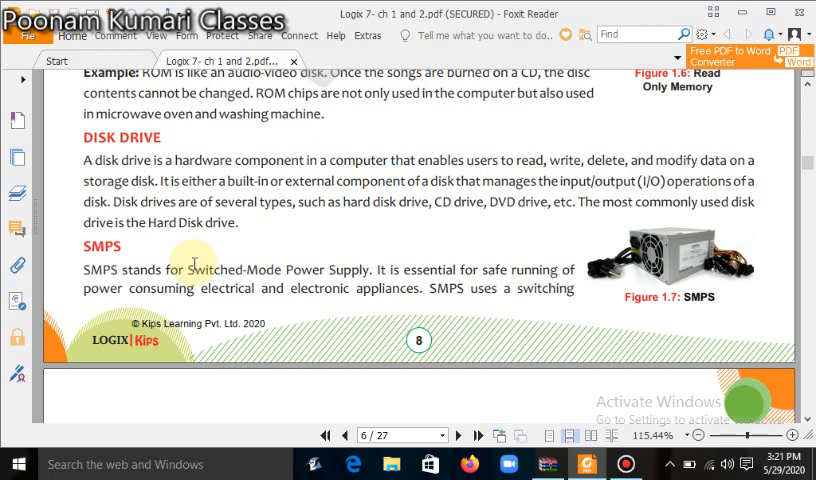
mouse_move(535, 270)
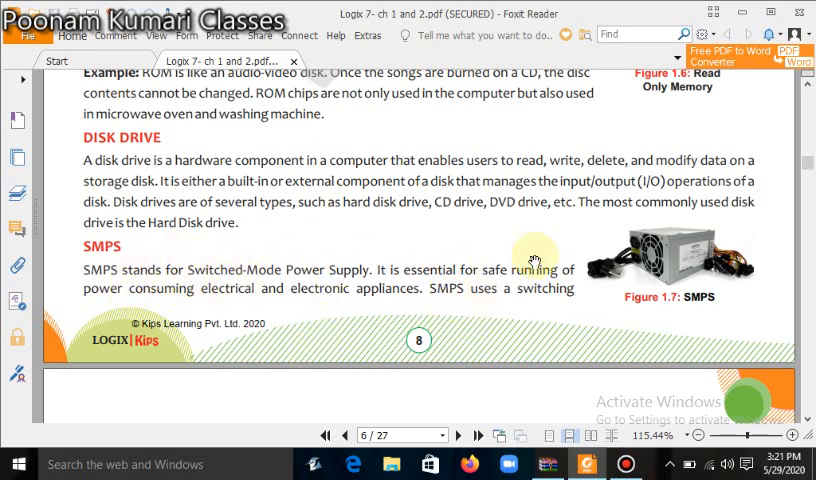
mouse_move(298, 281)
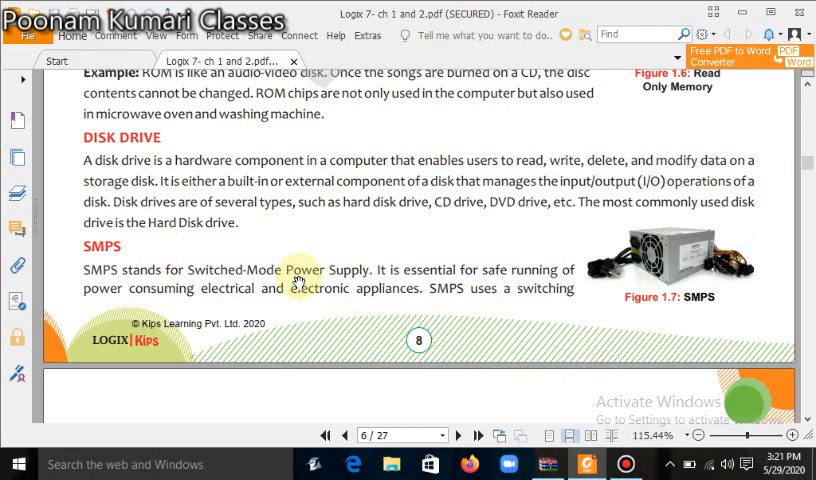
mouse_move(432, 255)
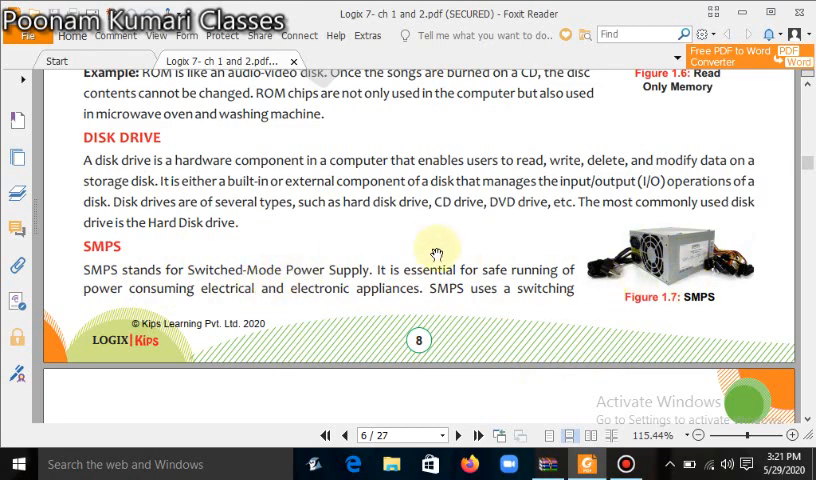
scroll(down, 3)
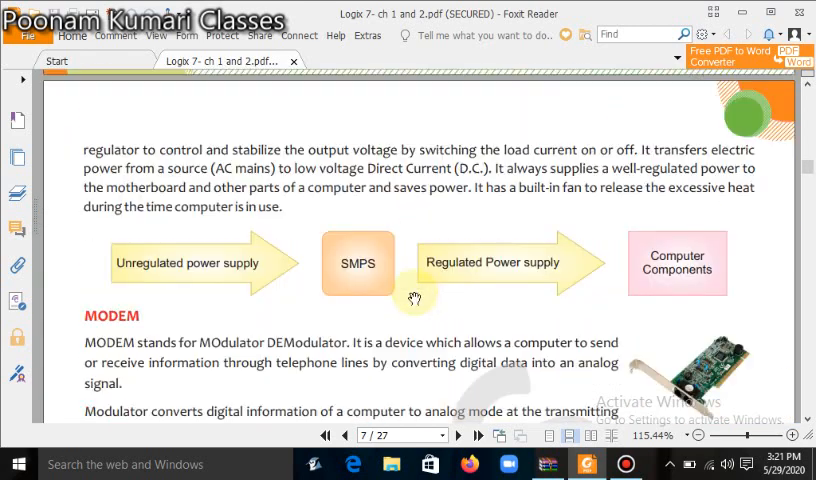
Scroll through the Internal, External and PC Card Modem paragraphs on page 7
scroll(down, 3)
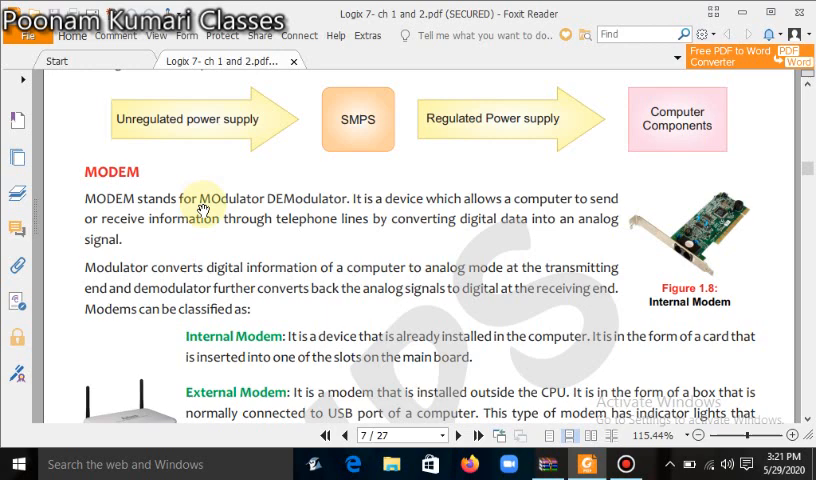
mouse_move(285, 328)
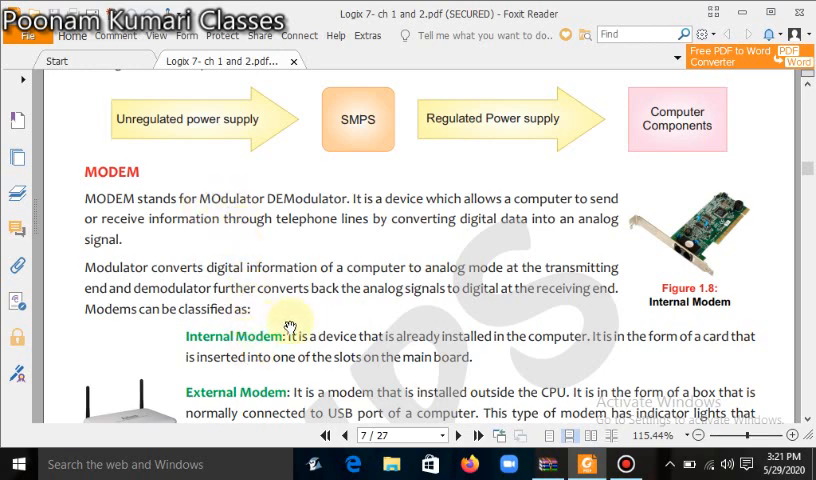
scroll(down, 3)
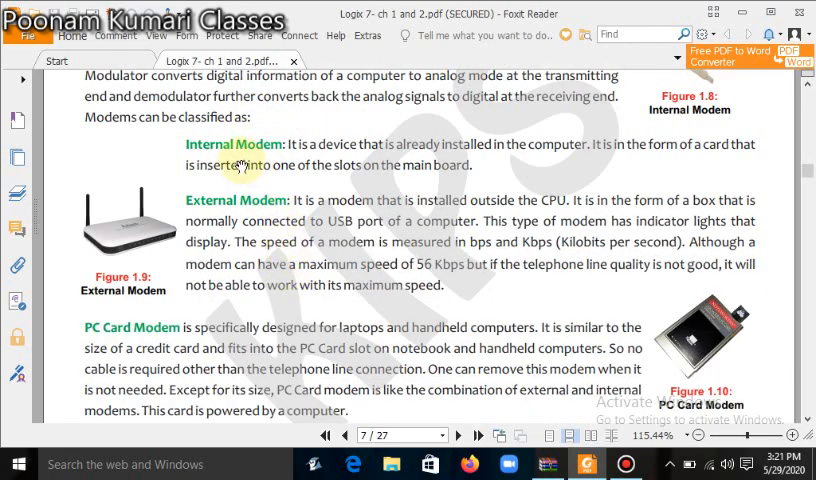
mouse_move(155, 298)
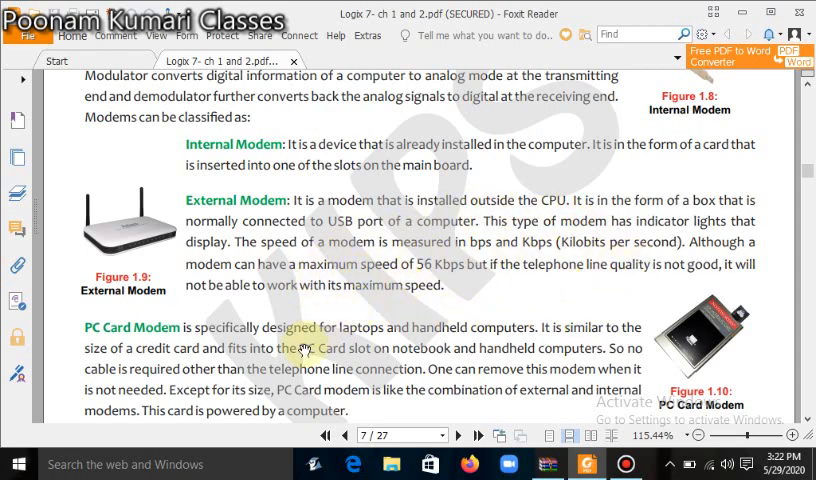
scroll(down, 3)
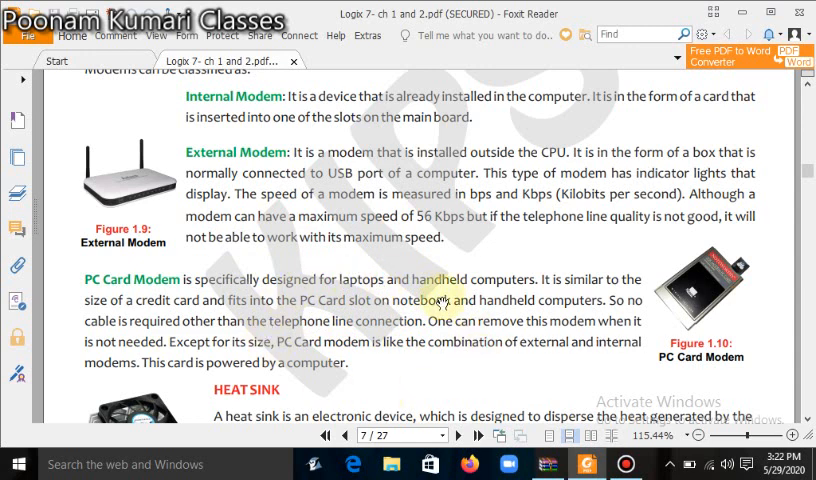
mouse_move(287, 212)
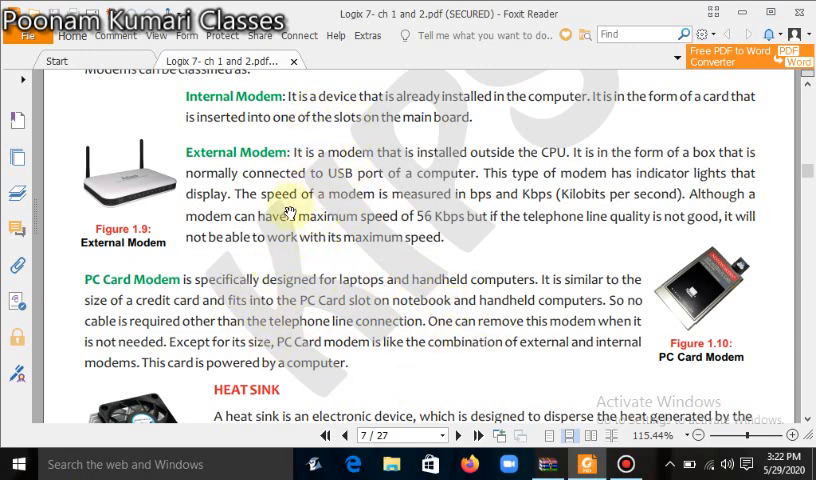
mouse_move(620, 300)
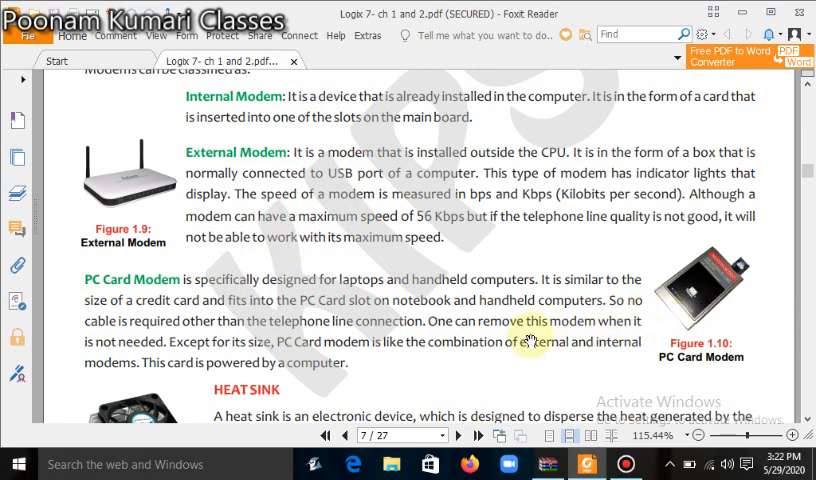
Scroll down to the Heat Sink section with Figure 1.11 and the Ports definition
scroll(down, 3)
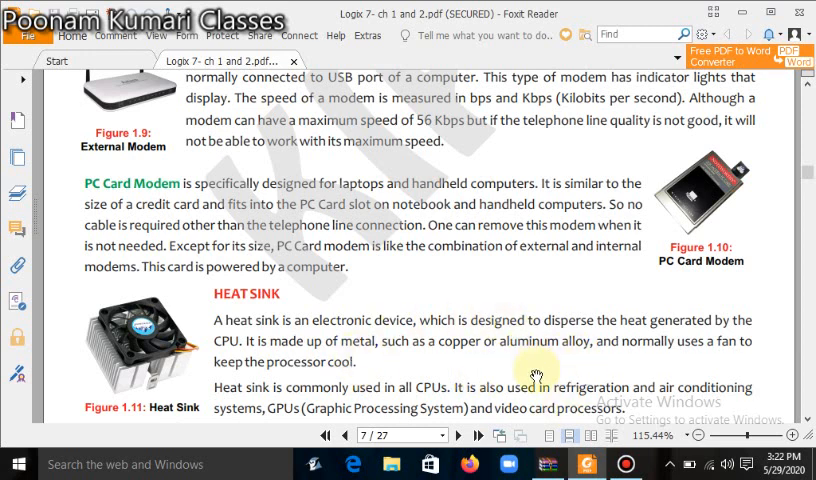
mouse_move(475, 345)
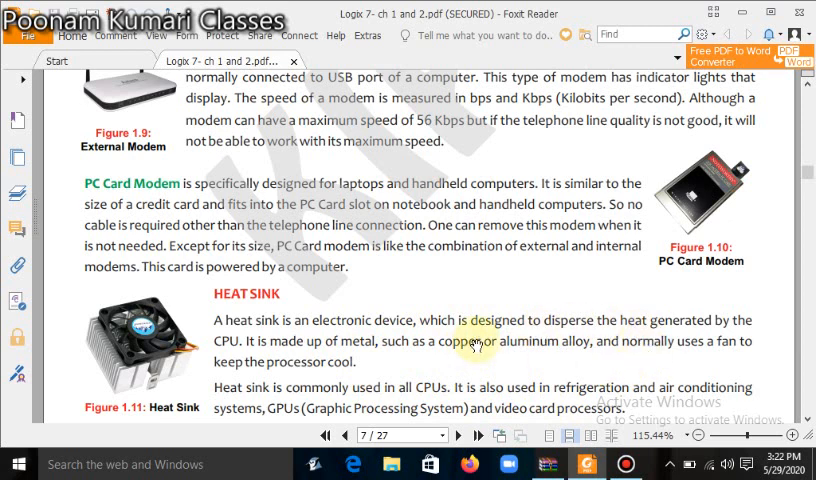
mouse_move(513, 382)
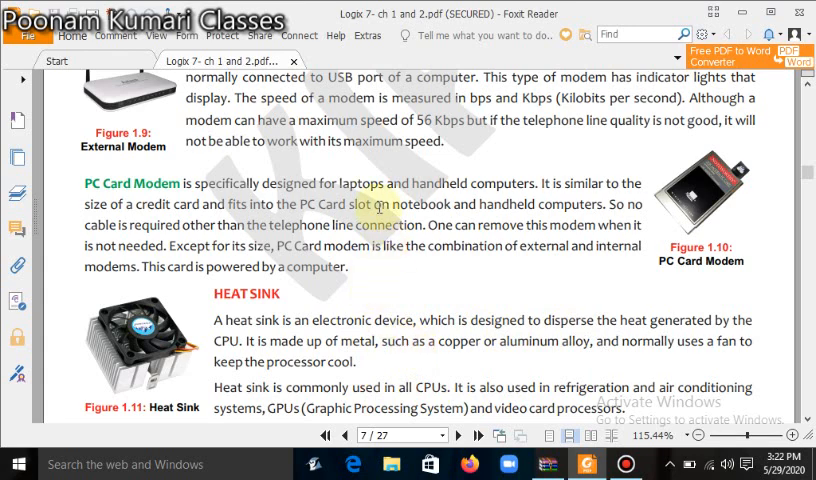
scroll(down, 3)
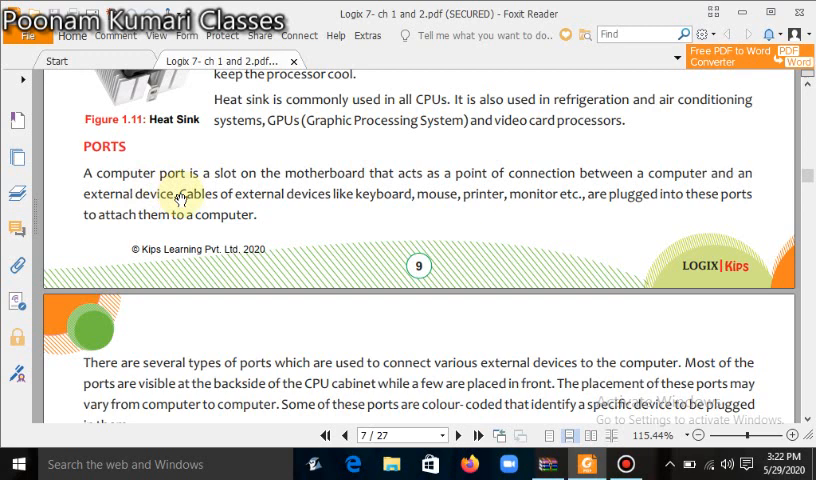
mouse_move(285, 195)
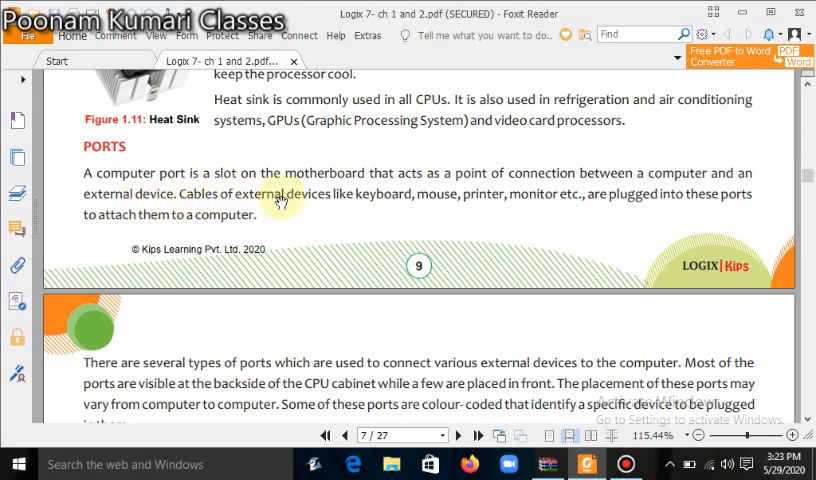
mouse_move(504, 203)
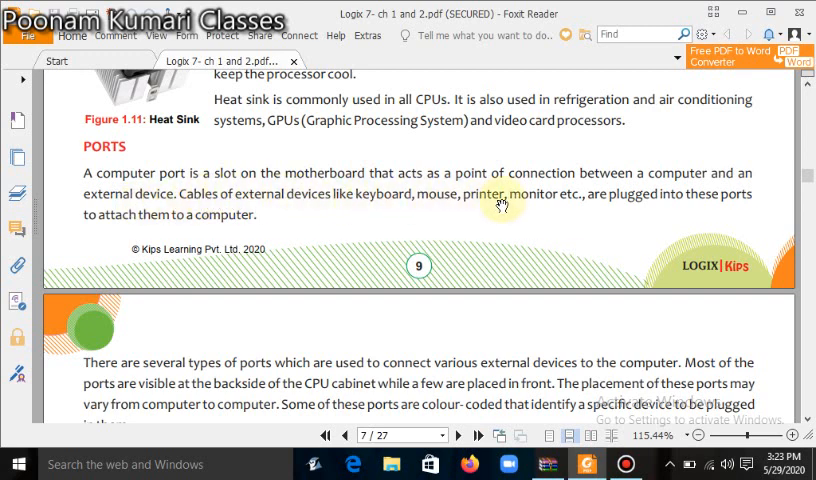
mouse_move(227, 157)
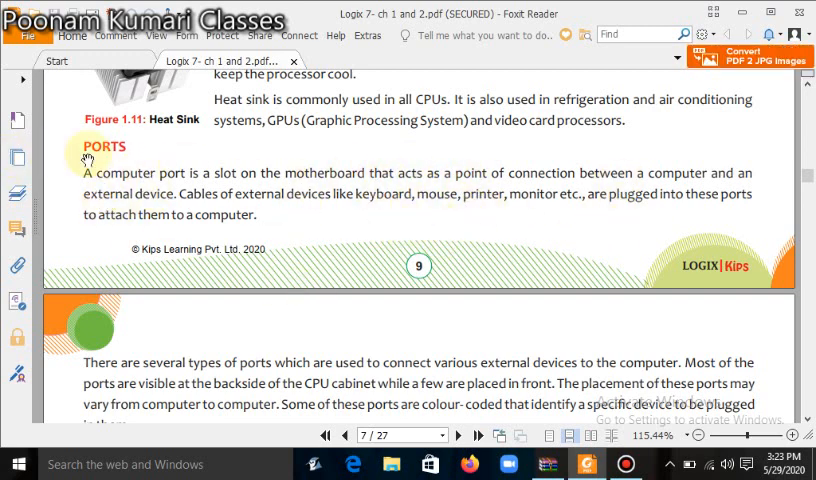
Scroll onto page 8 to show the Serial, Parallel, USB and PS/2 port rows
scroll(down, 3)
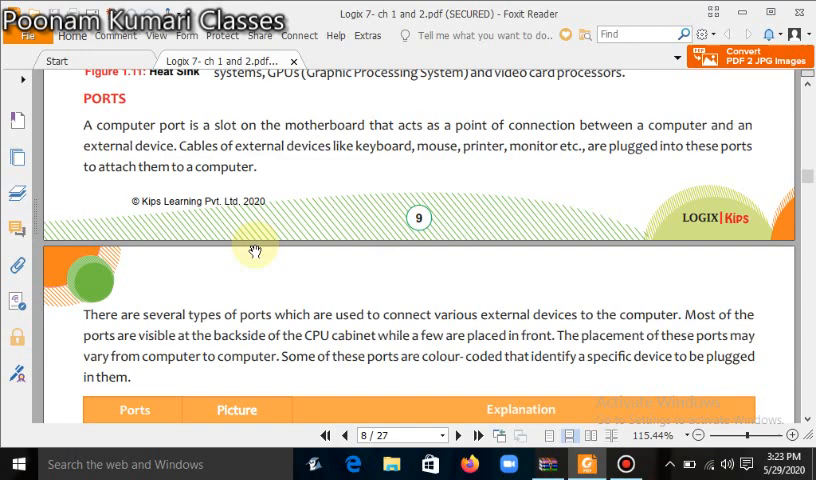
scroll(down, 3)
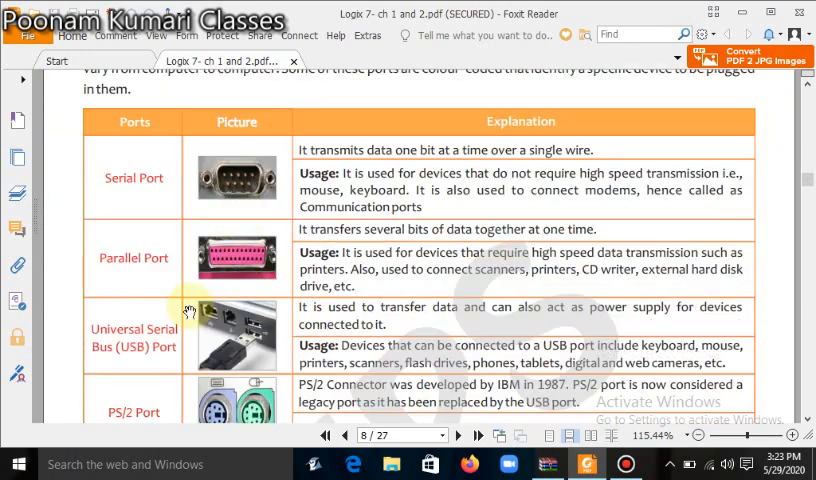
mouse_move(137, 205)
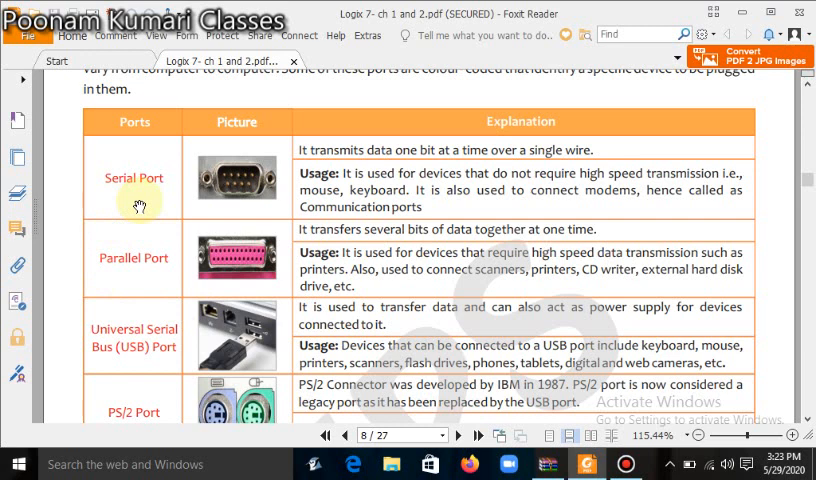
mouse_move(133, 258)
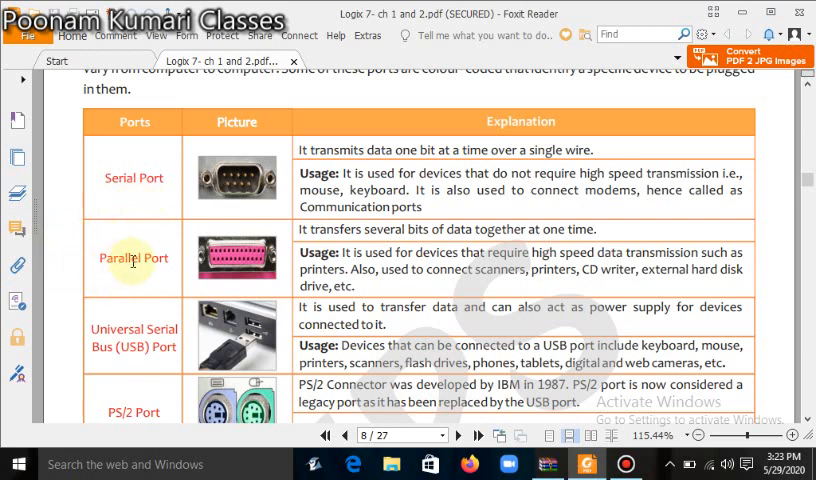
mouse_move(395, 275)
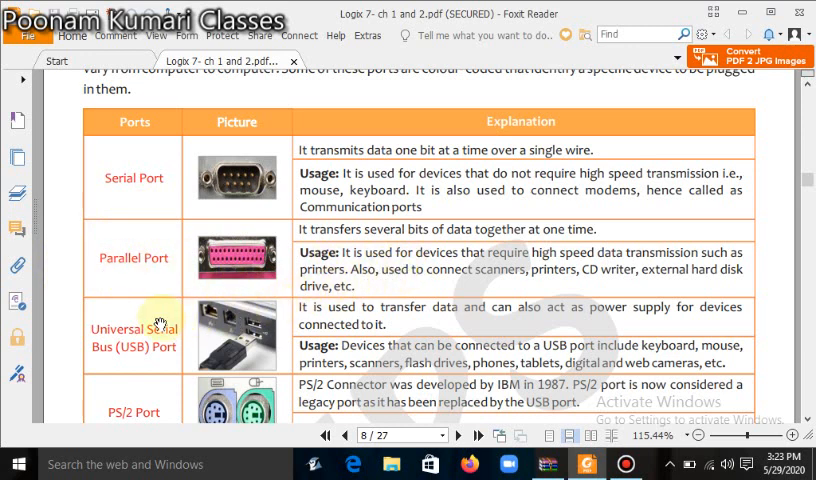
mouse_move(420, 321)
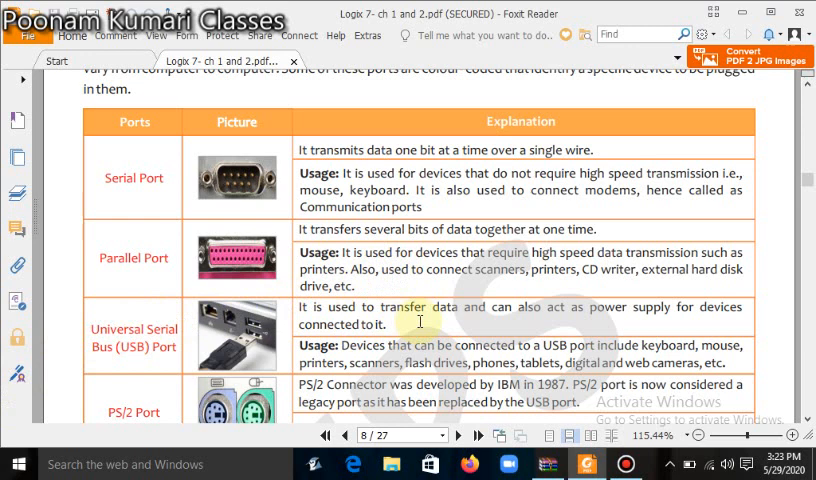
Scroll the ports table down through PS/2, Firewire and VGA to the HDMI row
scroll(down, 3)
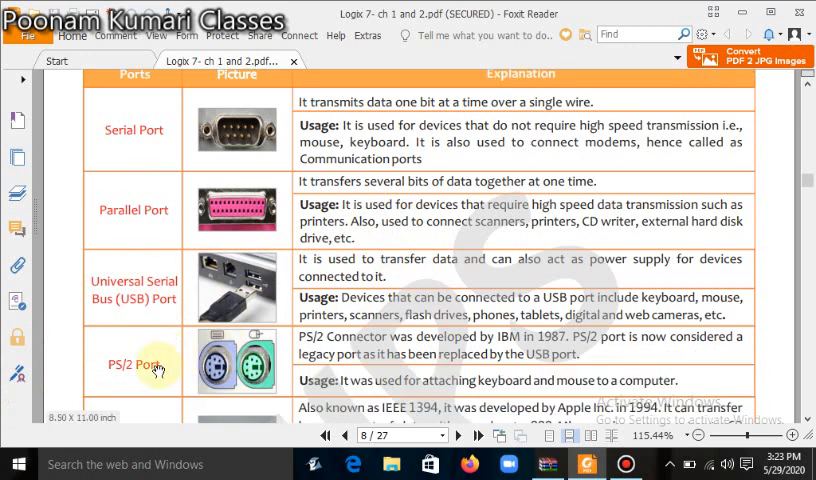
mouse_move(120, 385)
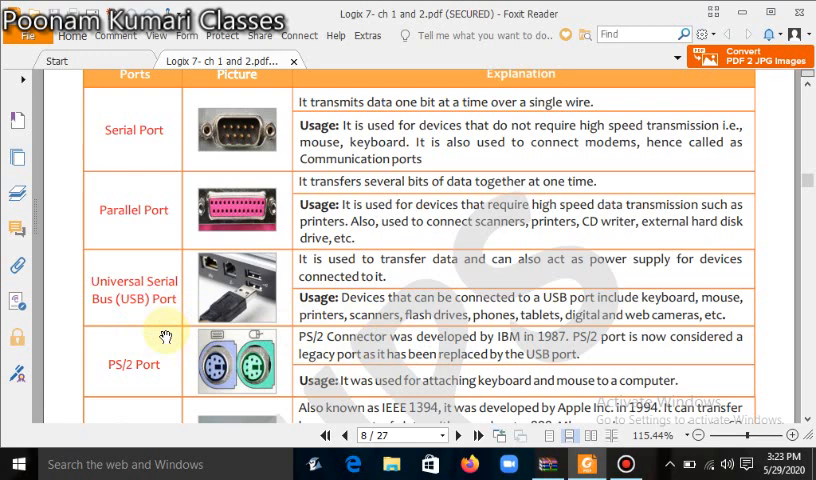
scroll(down, 3)
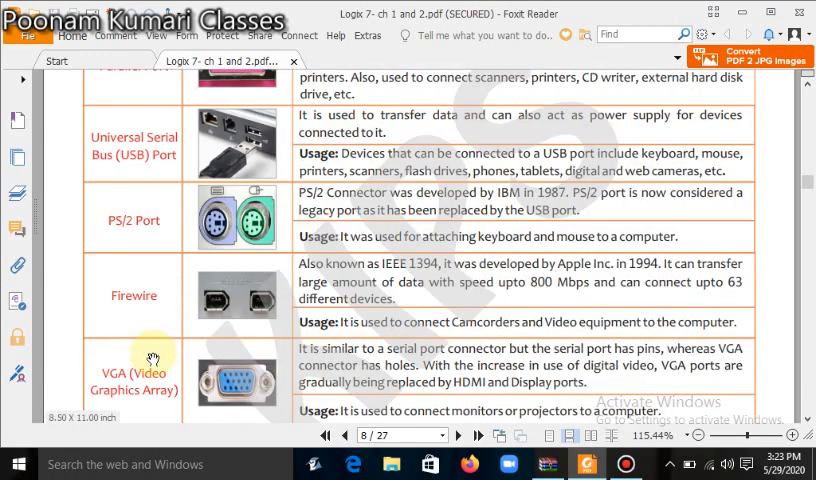
scroll(down, 3)
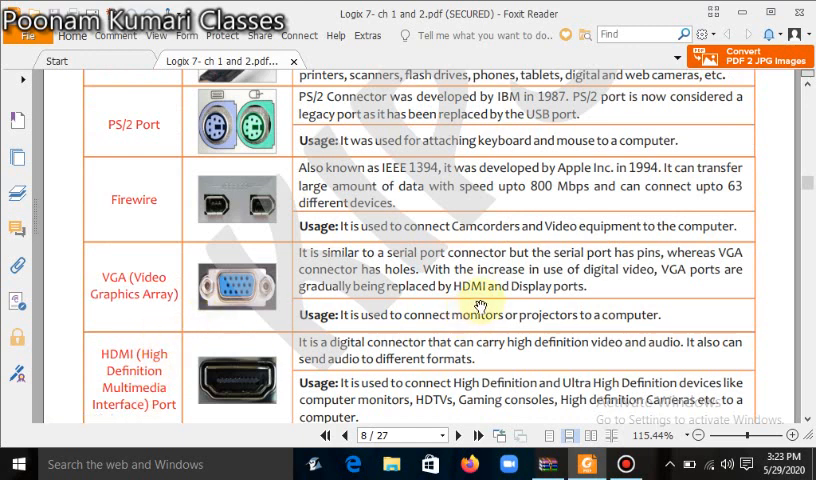
scroll(down, 3)
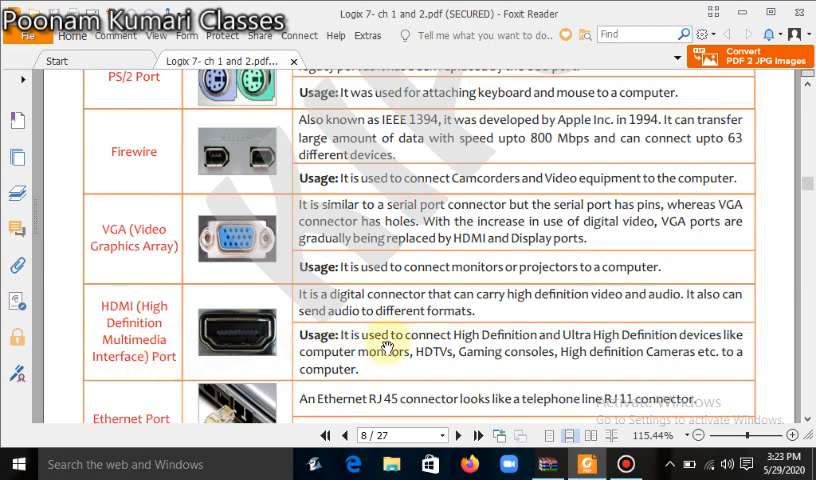
Scroll to the Ethernet Port and Audio rows and the page 8 footer
scroll(down, 3)
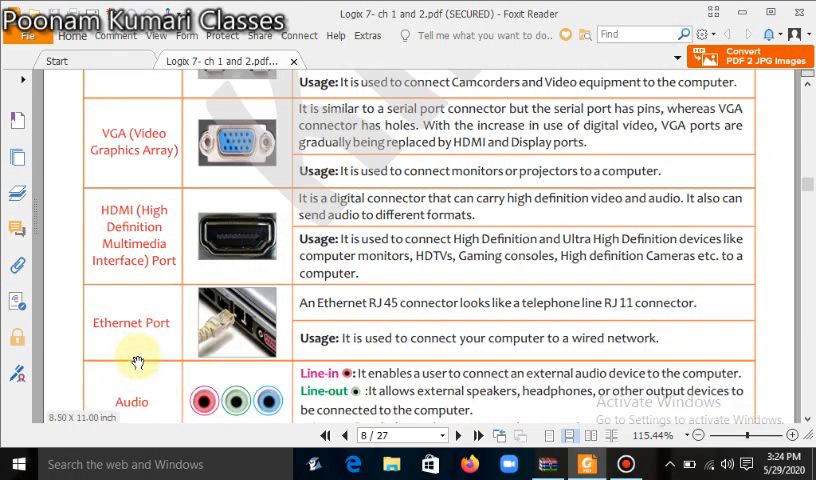
mouse_move(330, 337)
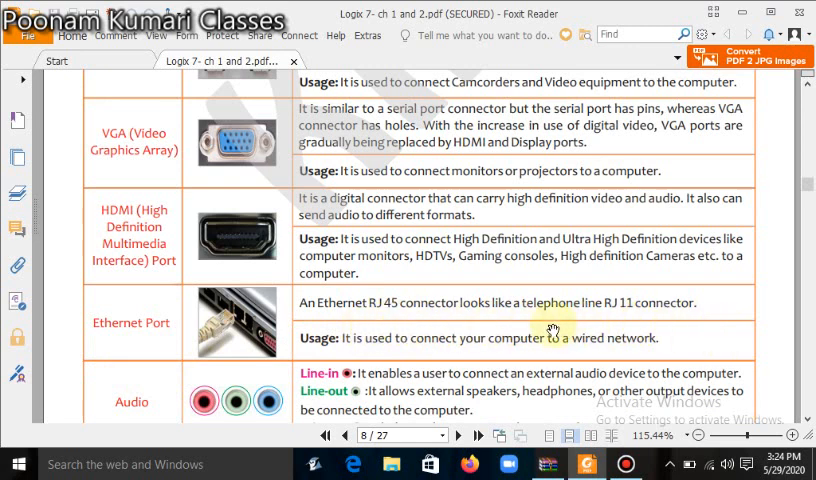
mouse_move(150, 330)
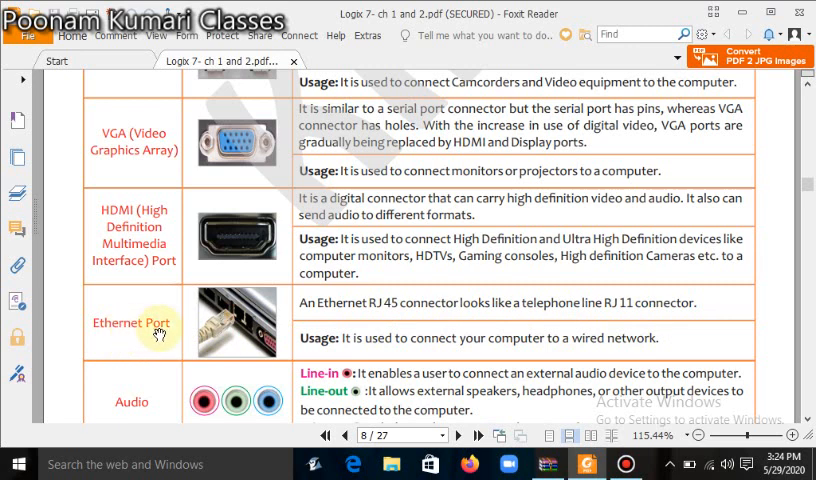
scroll(down, 3)
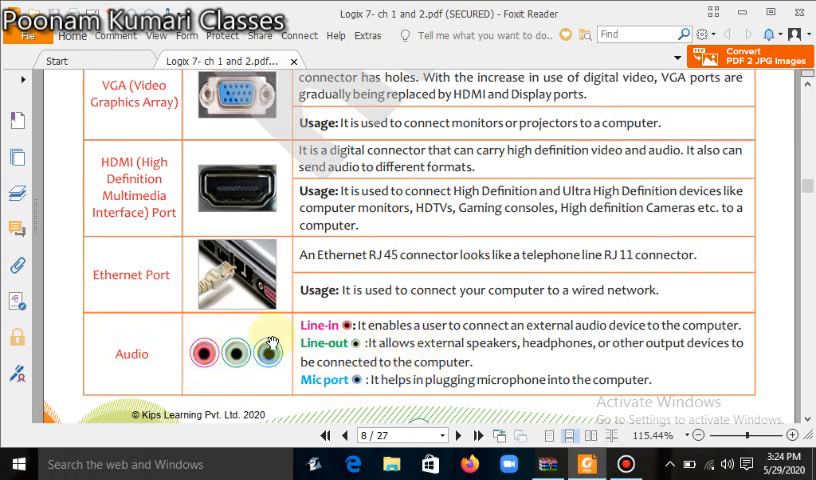
scroll(down, 3)
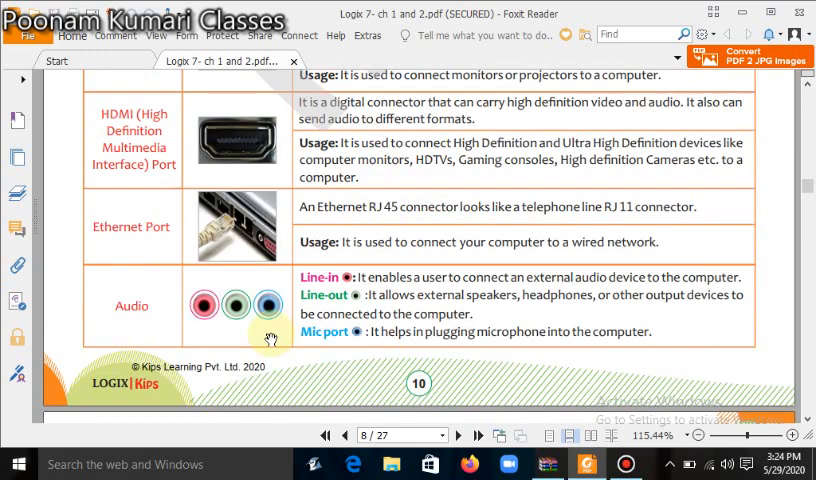
Scroll back up from page 8 to page 5's motherboard contents, PCI and Sound Card sections
scroll(up, 3)
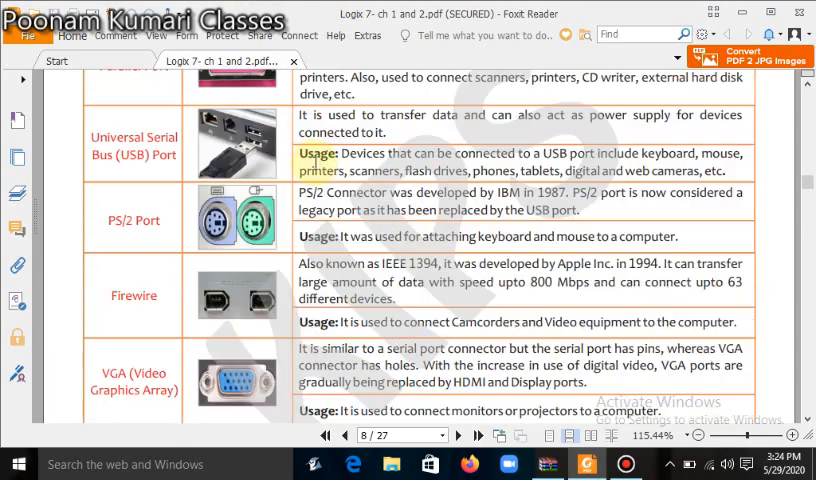
click(346, 434)
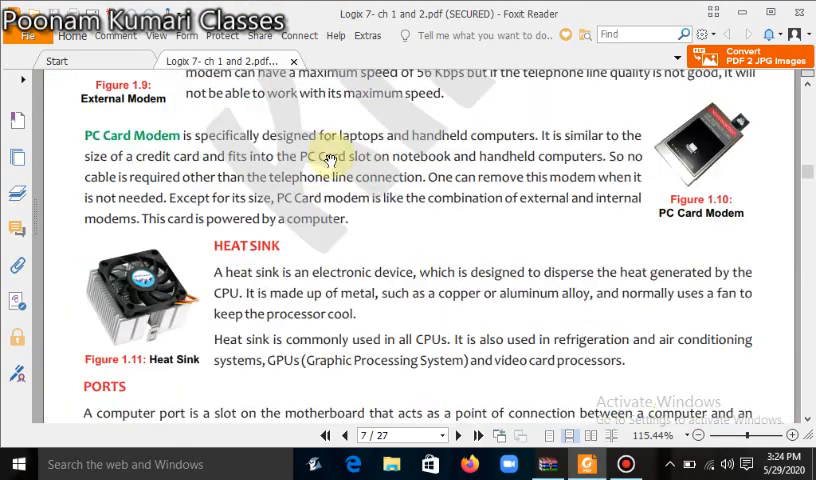
click(346, 435)
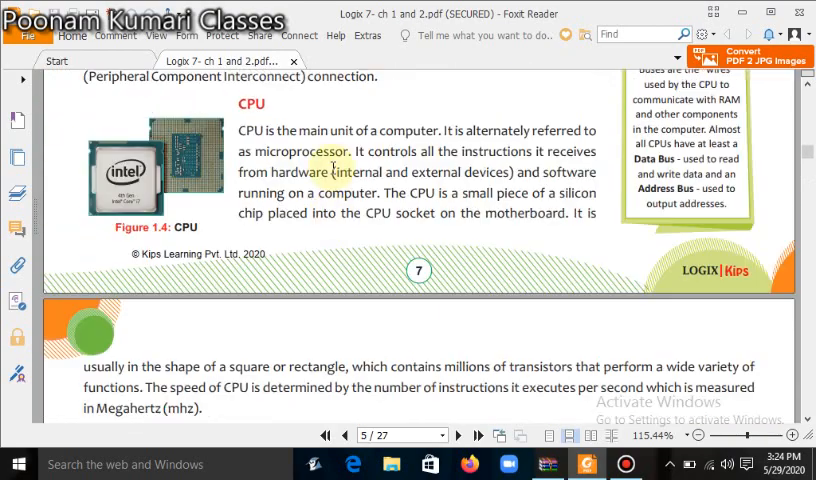
scroll(up, 3)
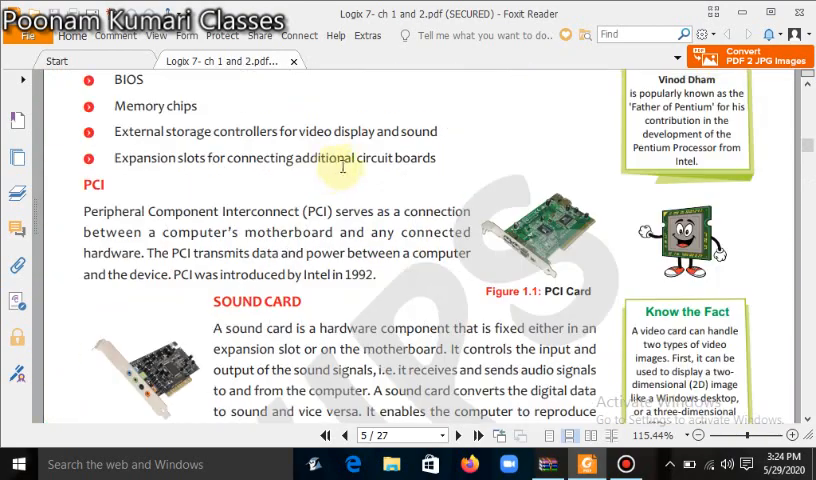
scroll(up, 3)
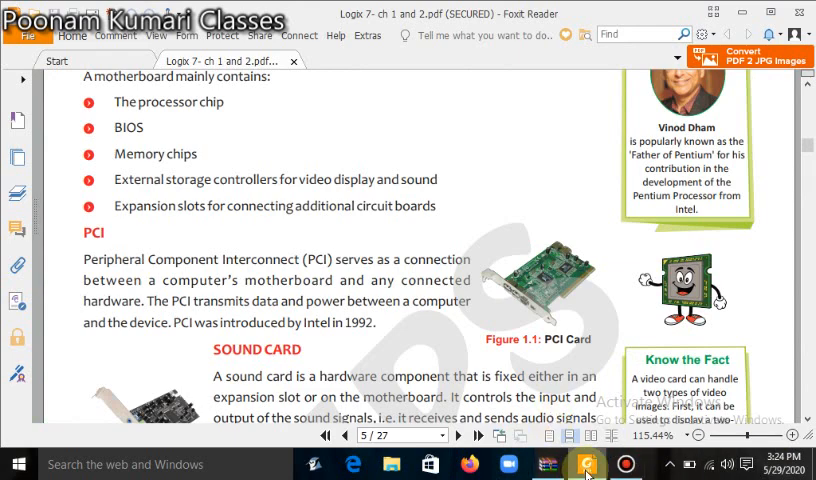
mouse_move(588, 463)
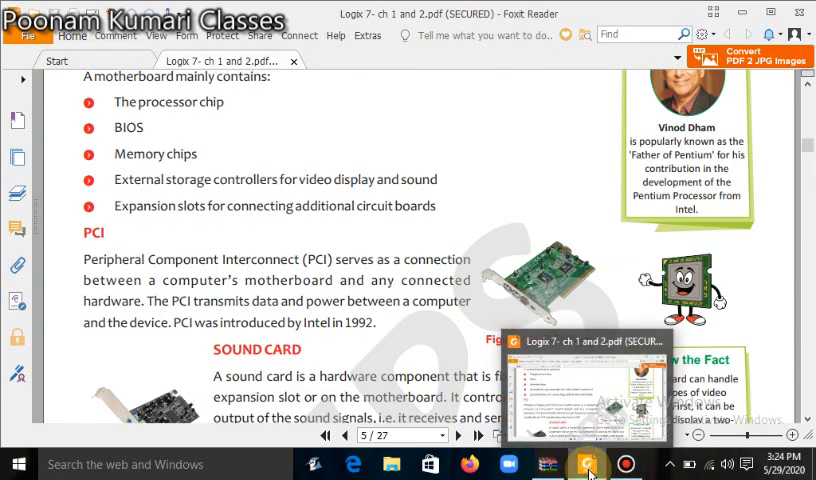